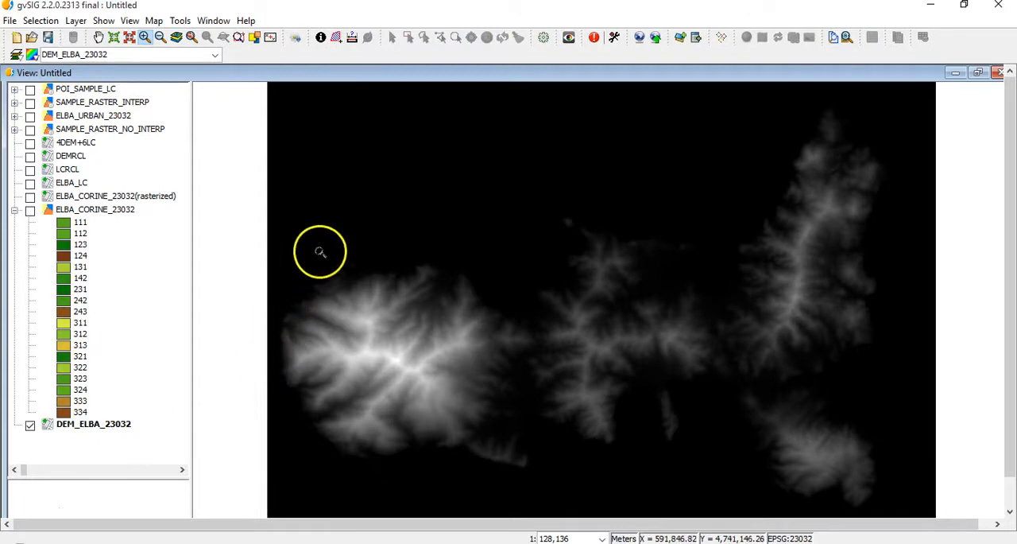
# - Query DEM elevation values at two points in western Elba and dismiss the point info
pyautogui.click(352, 253)
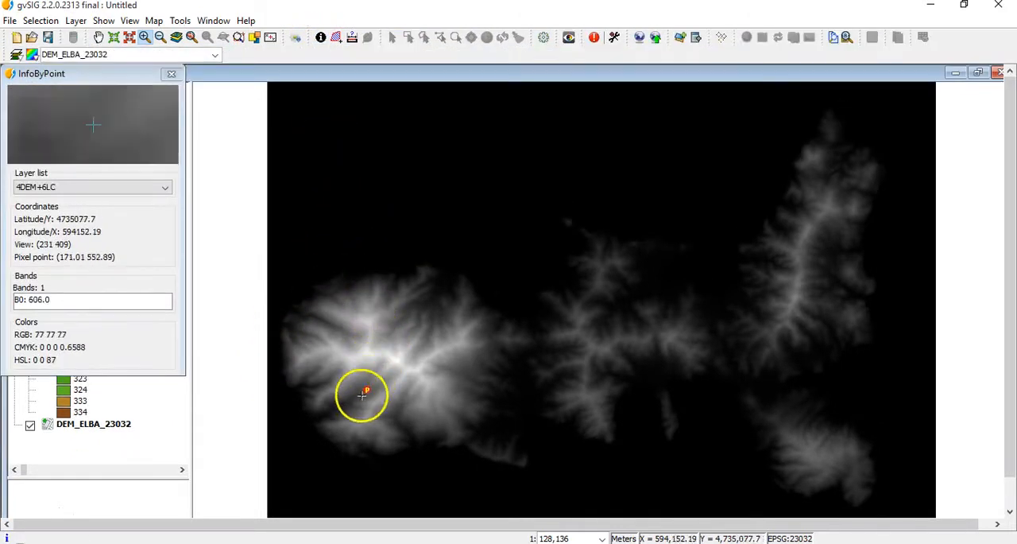
pyautogui.click(362, 394)
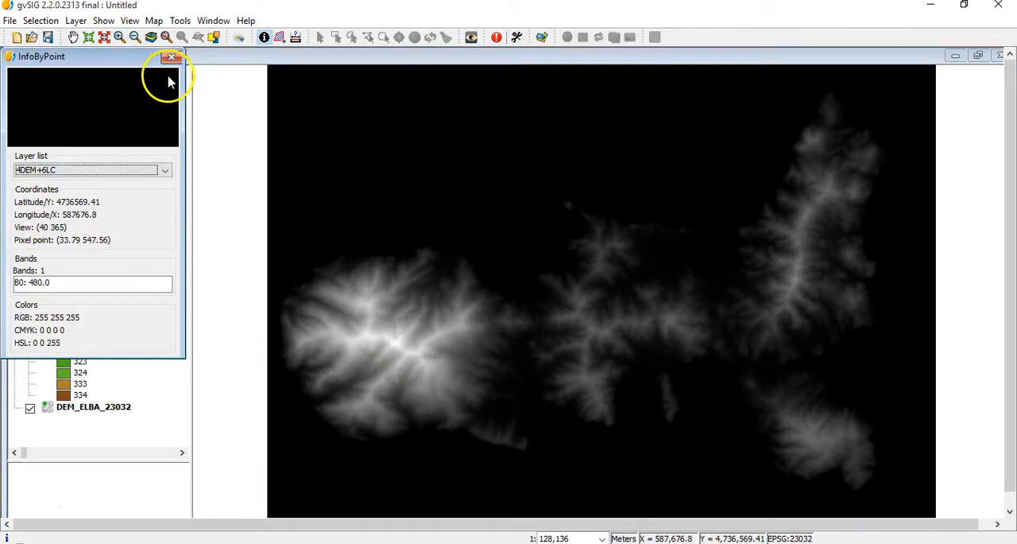
pyautogui.click(170, 57)
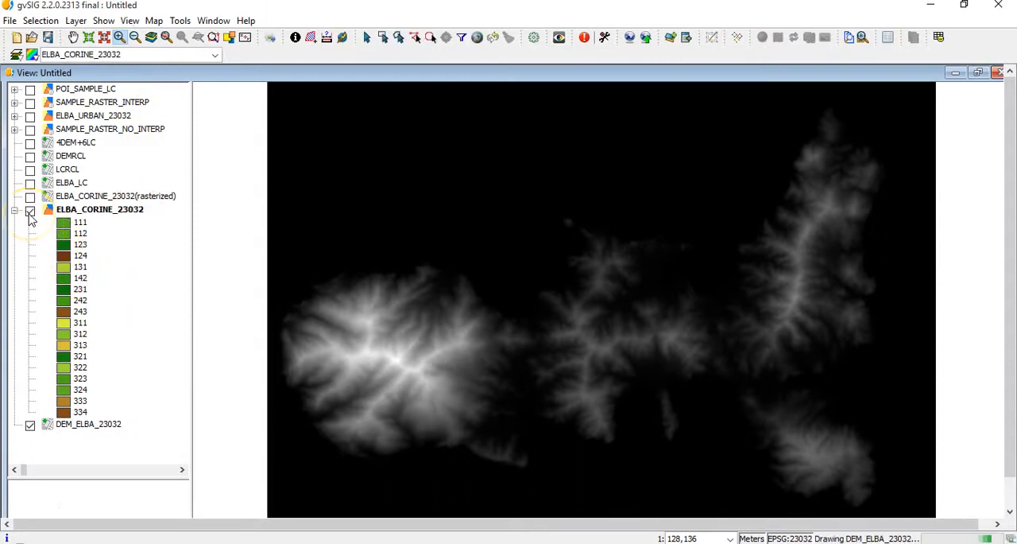
# - Turn on ELBA_CORINE_23032, review its 116-record attribute table and close it
pyautogui.click(29, 210)
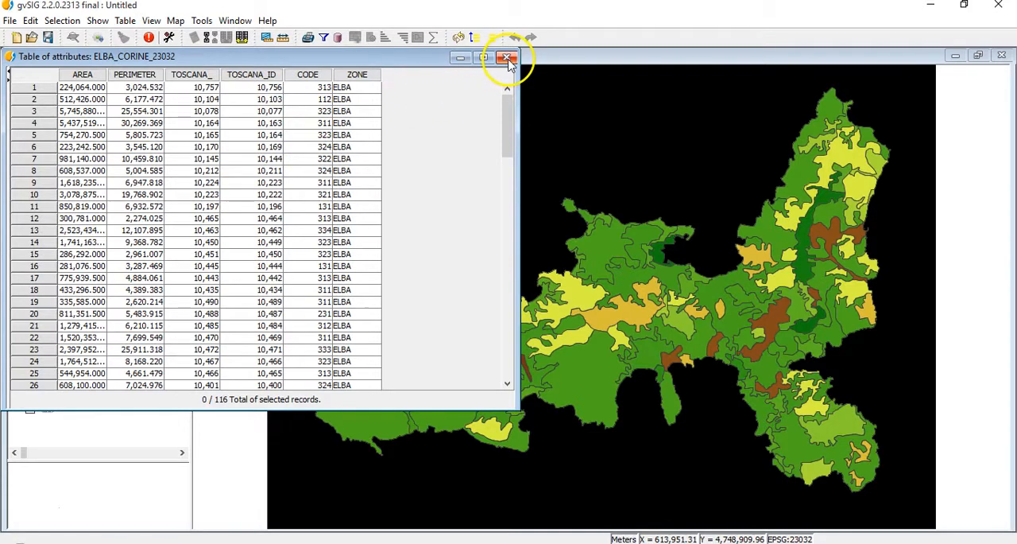
pyautogui.click(507, 57)
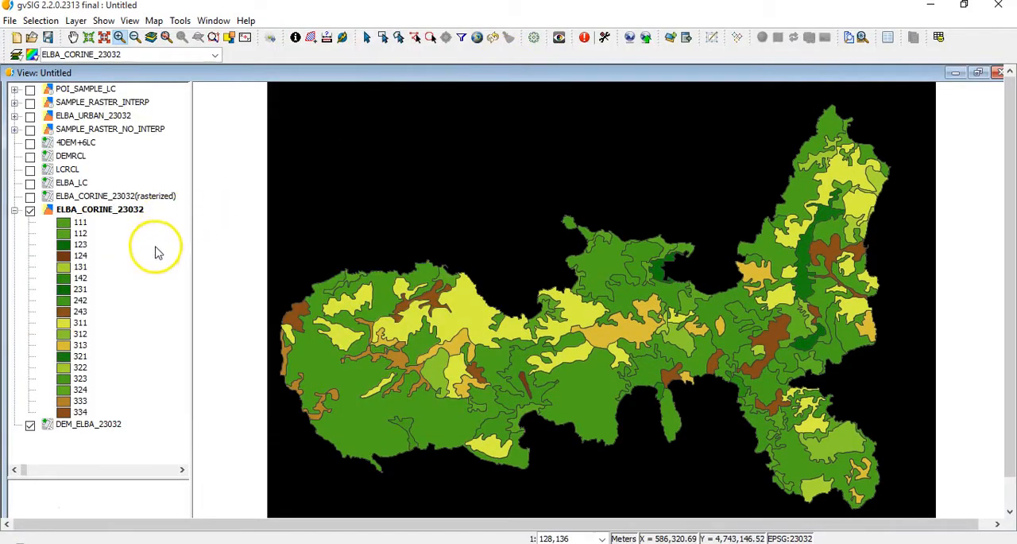
pyautogui.moveTo(157, 287)
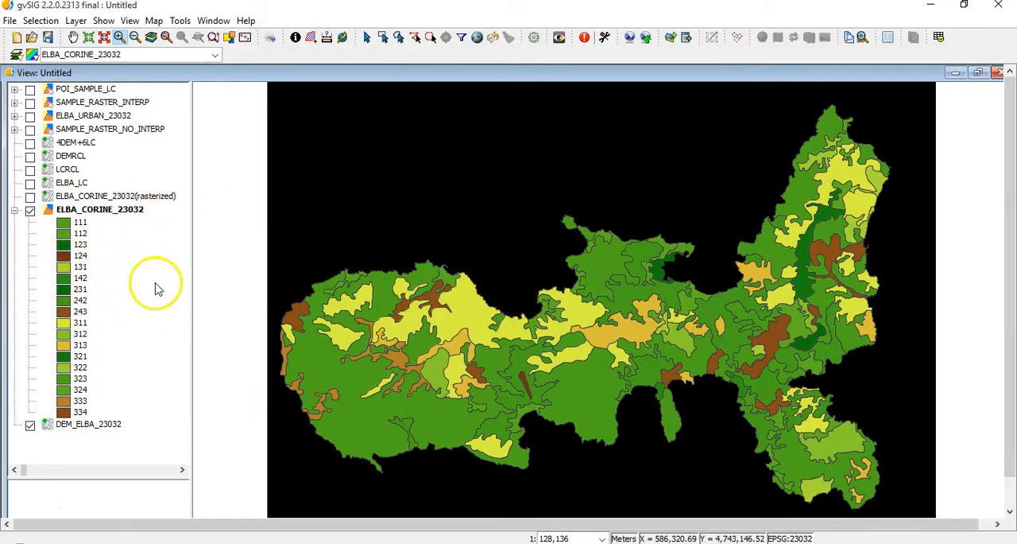
pyautogui.moveTo(118, 241)
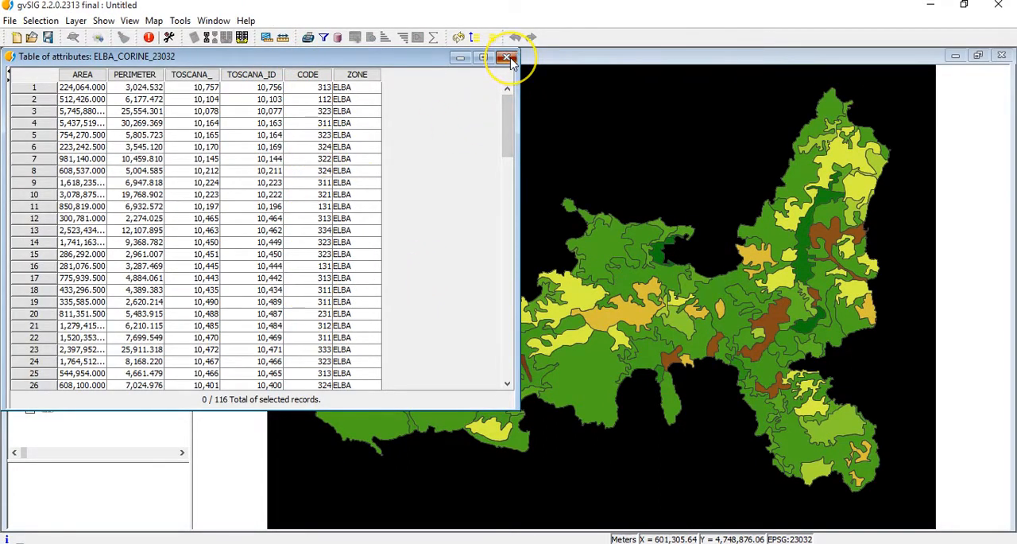
pyautogui.click(508, 57)
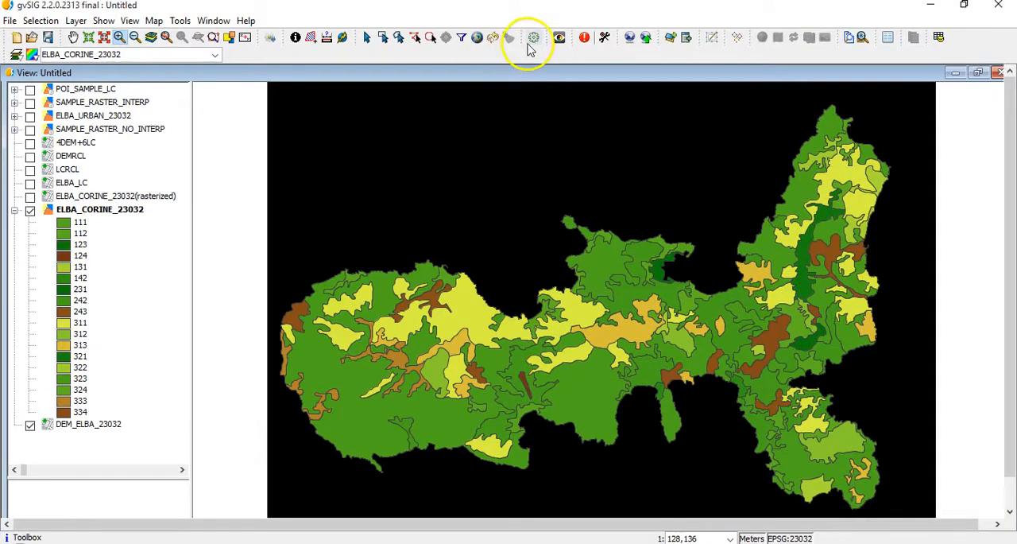
pyautogui.moveTo(534, 39)
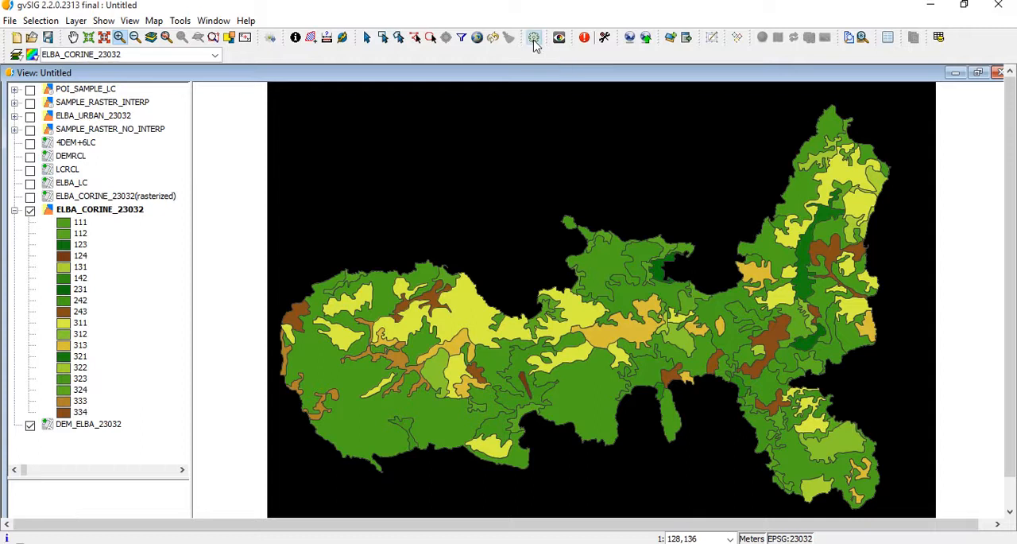
# - Find Create equivalent numerical class via 'equi' and set TOSCANA_ID as class field
pyautogui.click(534, 38)
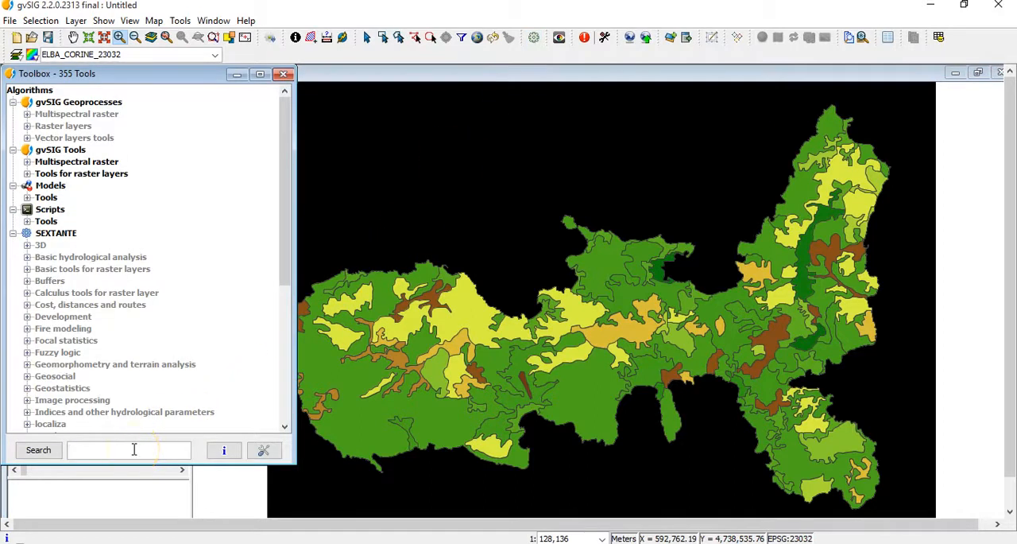
pyautogui.write('equi')
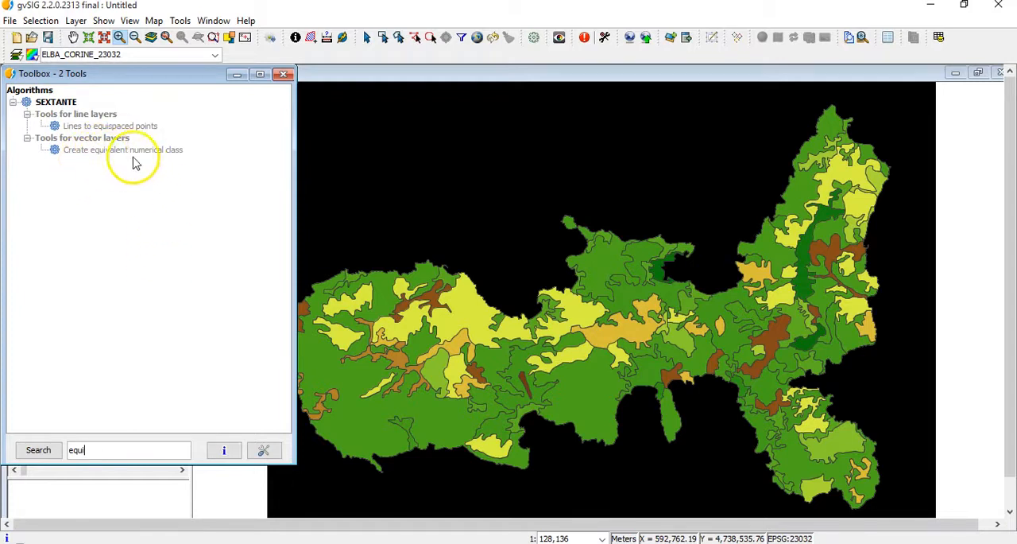
pyautogui.doubleClick(122, 149)
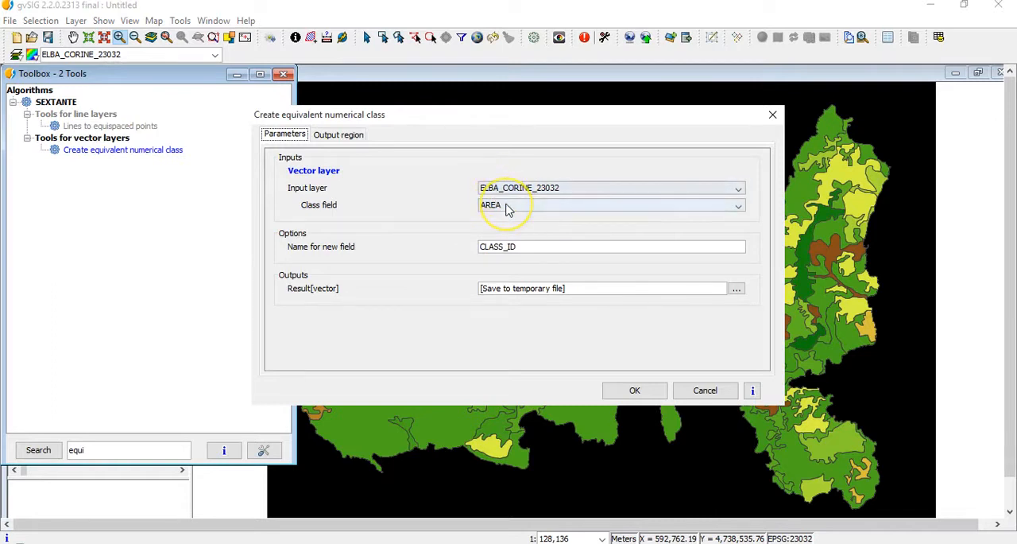
pyautogui.click(736, 205)
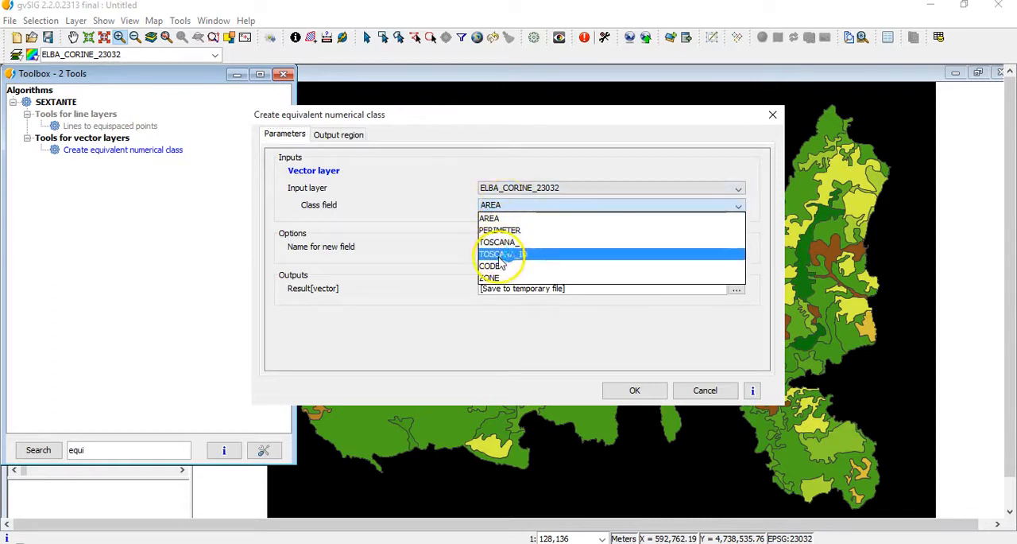
pyautogui.moveTo(505, 229)
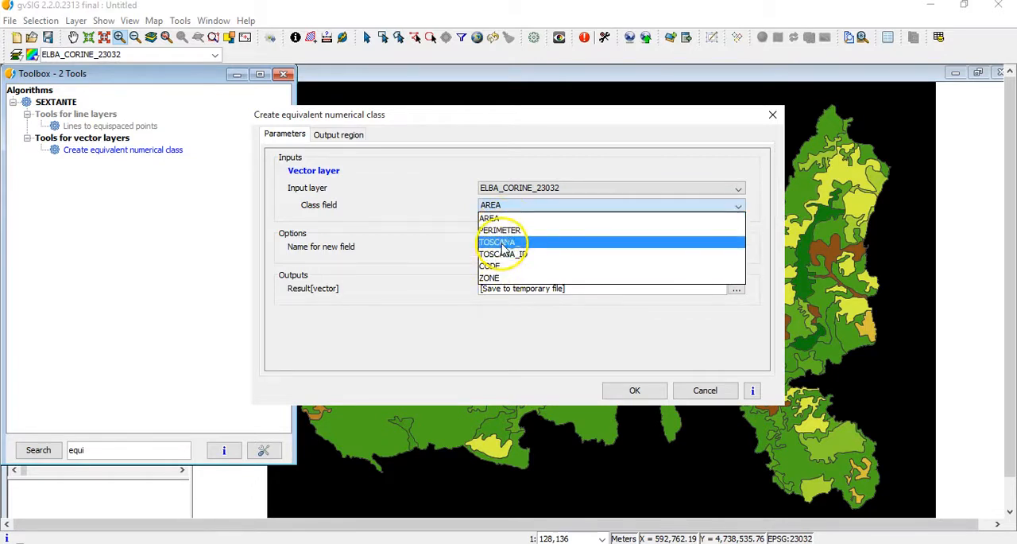
pyautogui.click(502, 255)
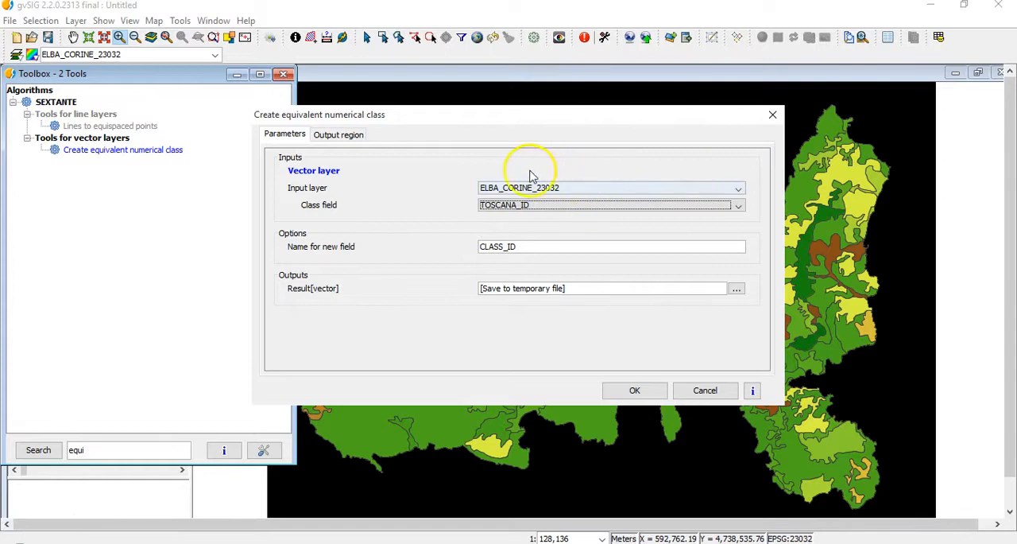
pyautogui.moveTo(453, 175)
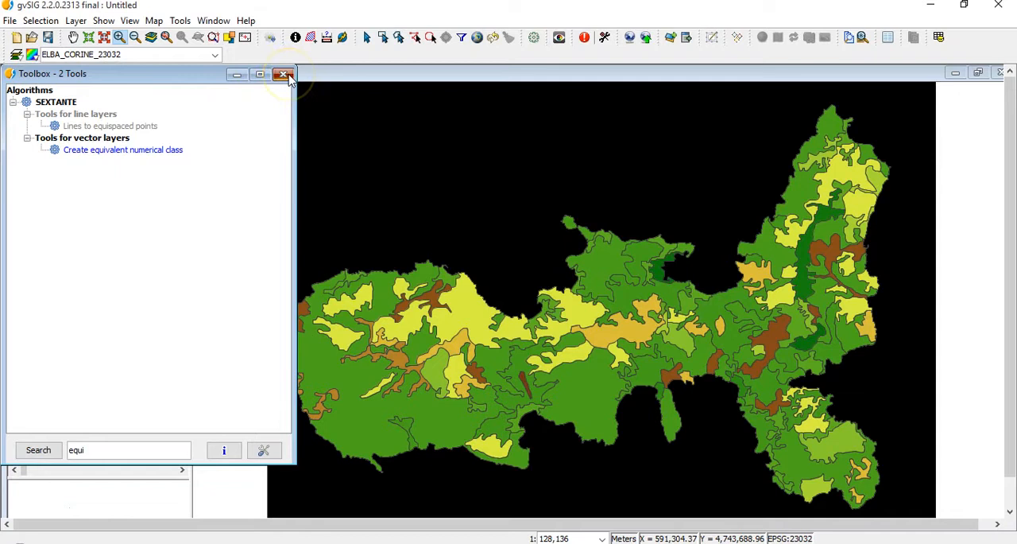
pyautogui.click(282, 74)
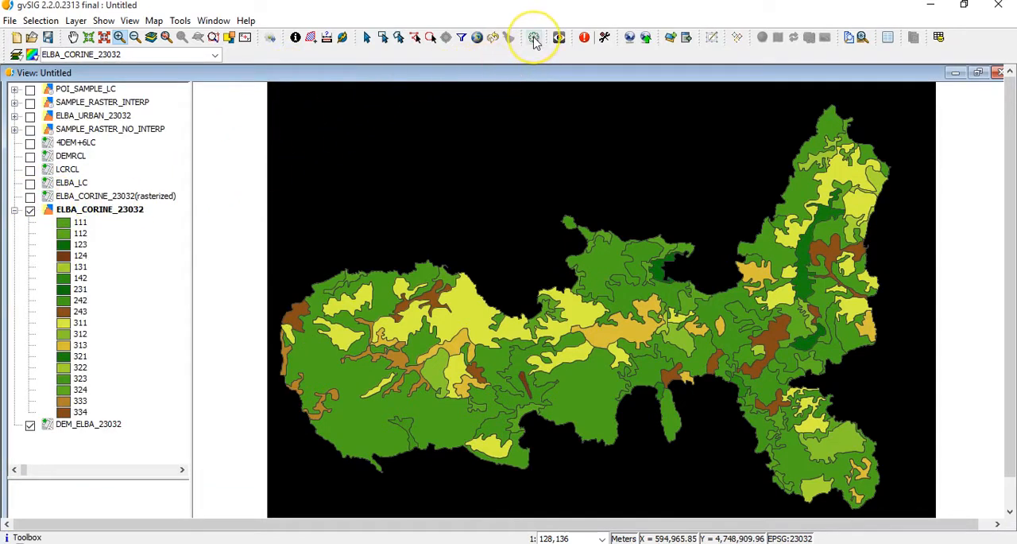
pyautogui.click(534, 39)
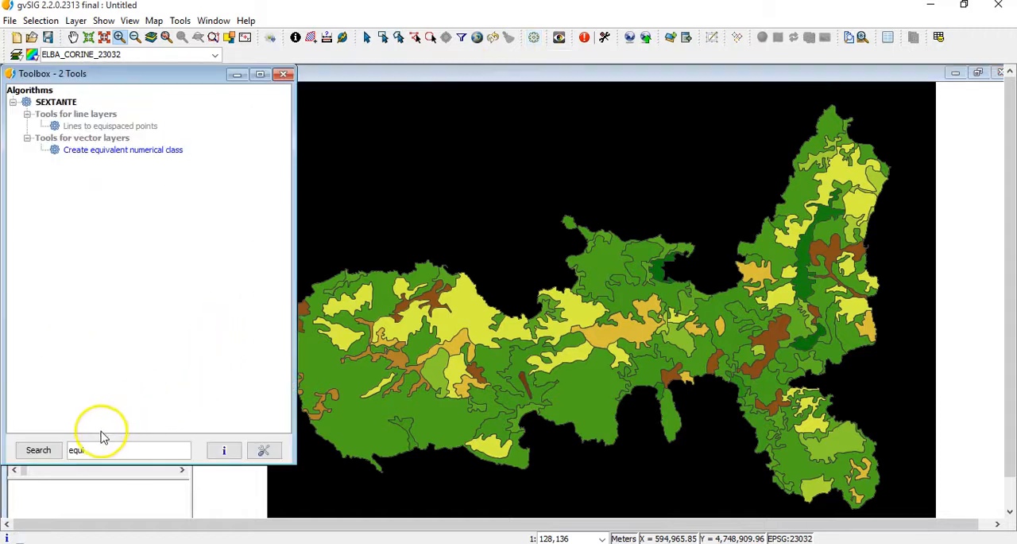
pyautogui.write('rast')
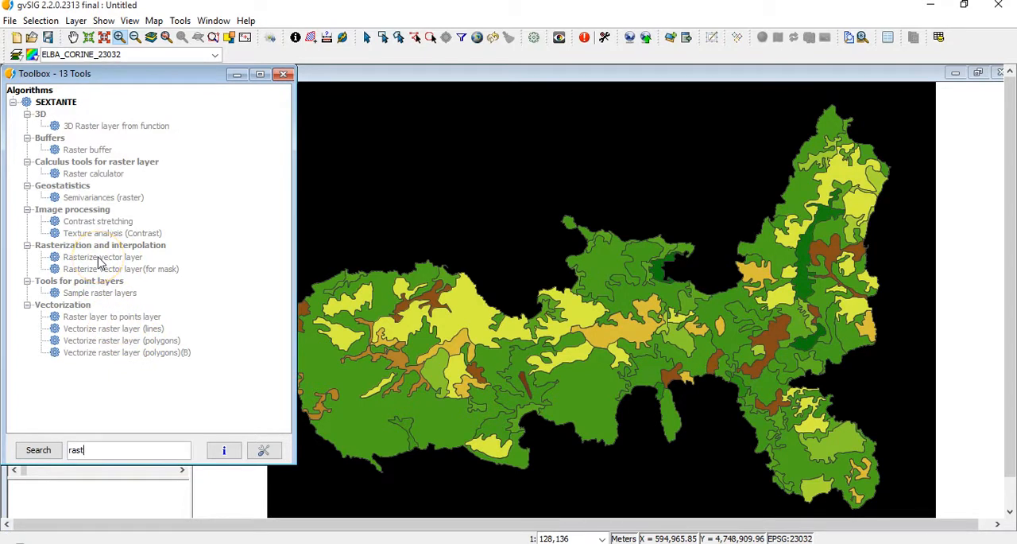
pyautogui.doubleClick(102, 256)
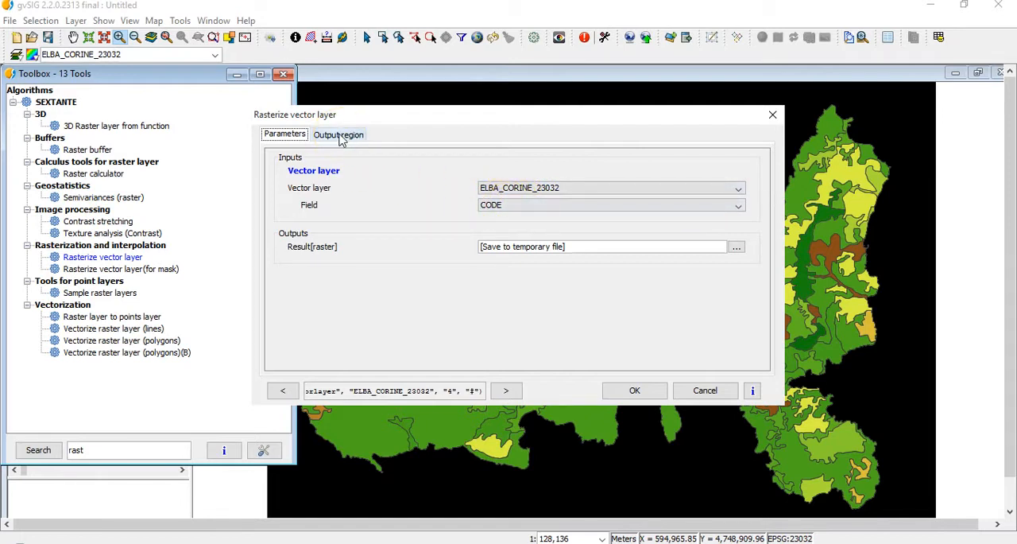
pyautogui.click(338, 133)
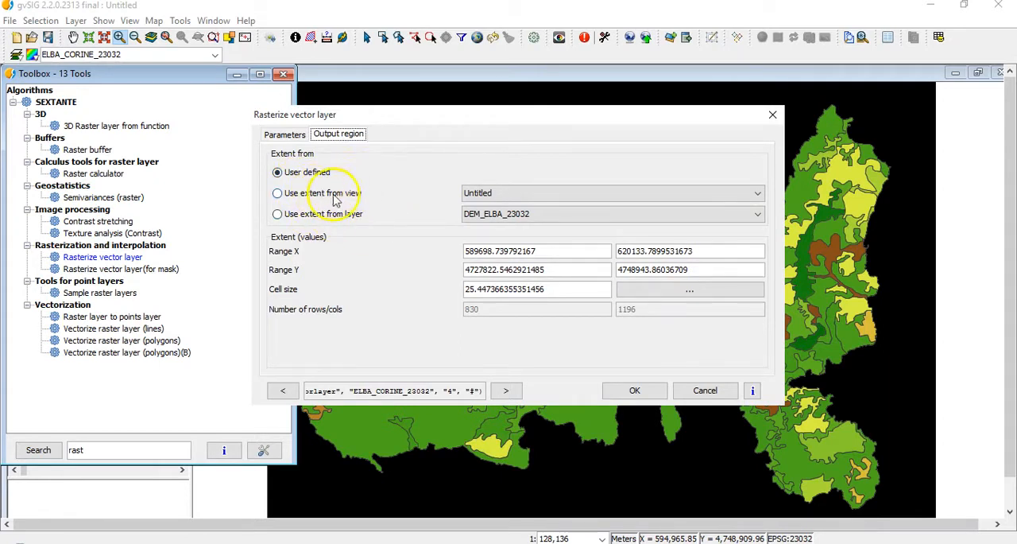
pyautogui.moveTo(417, 206)
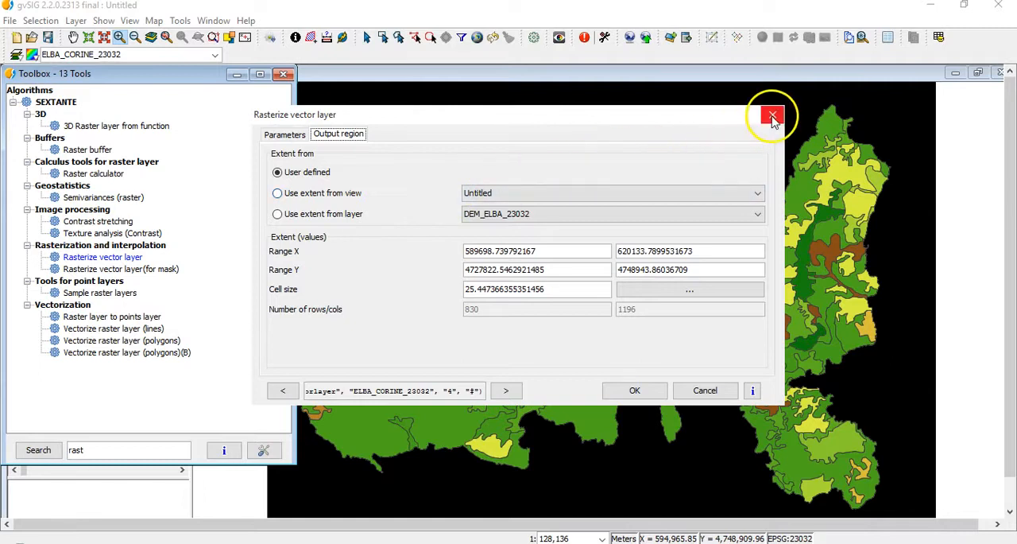
pyautogui.click(773, 114)
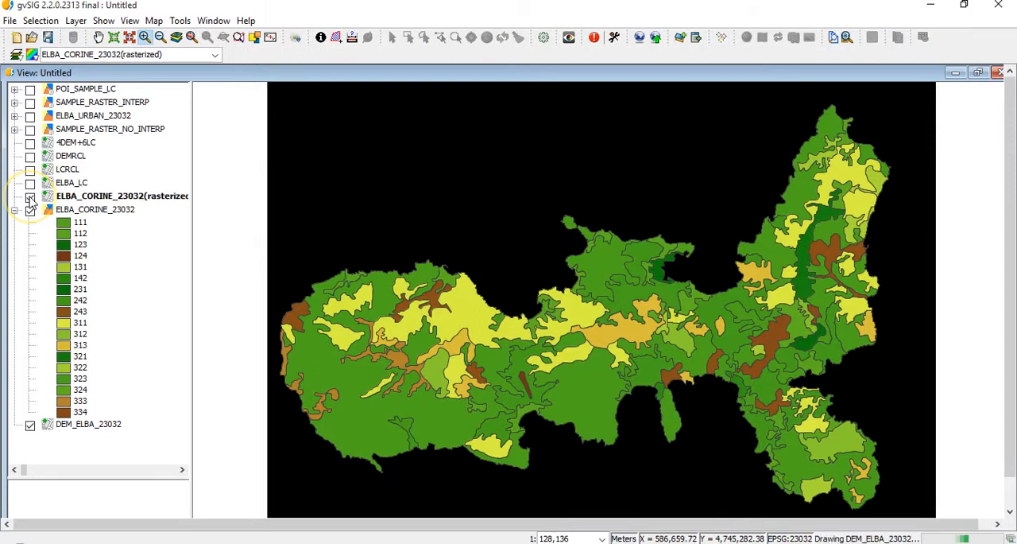
# - Show the rasterized CORINE layer and read cell values such as 311 and 313 by point
pyautogui.click(28, 196)
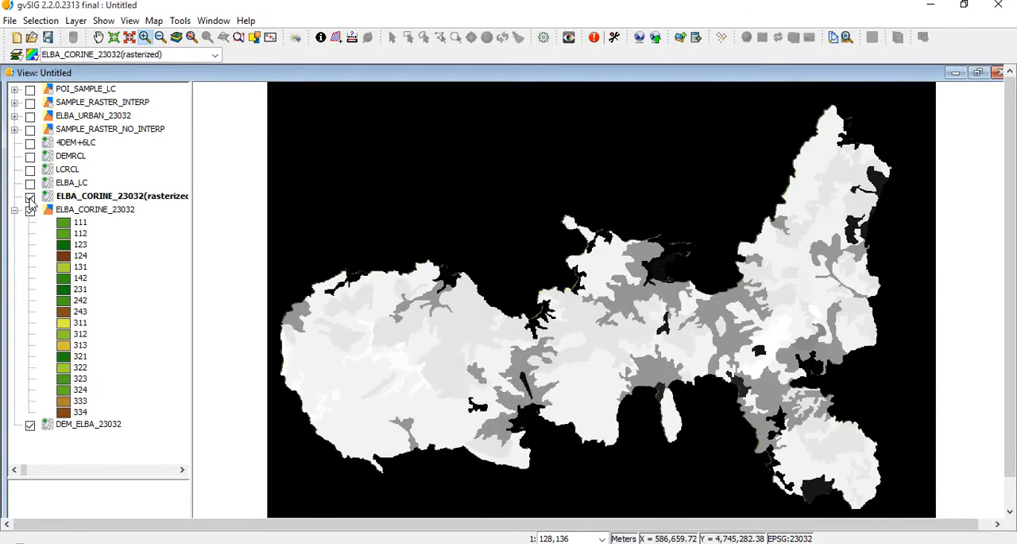
pyautogui.click(29, 196)
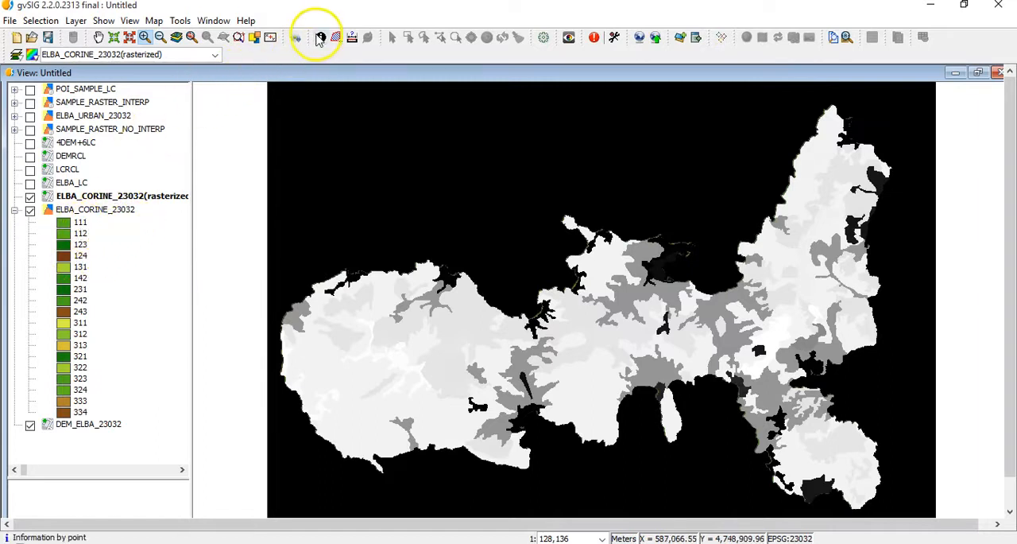
pyautogui.click(426, 312)
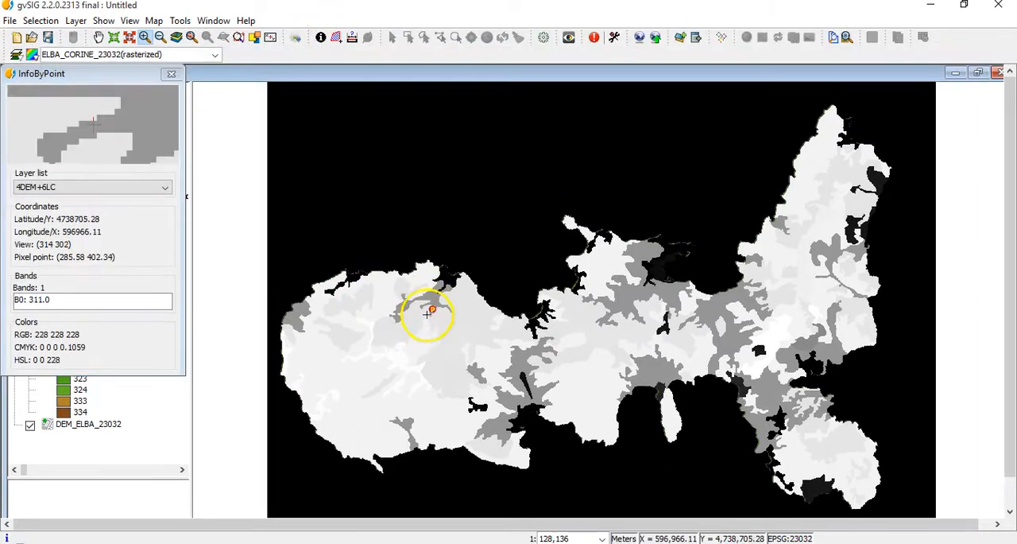
pyautogui.click(426, 311)
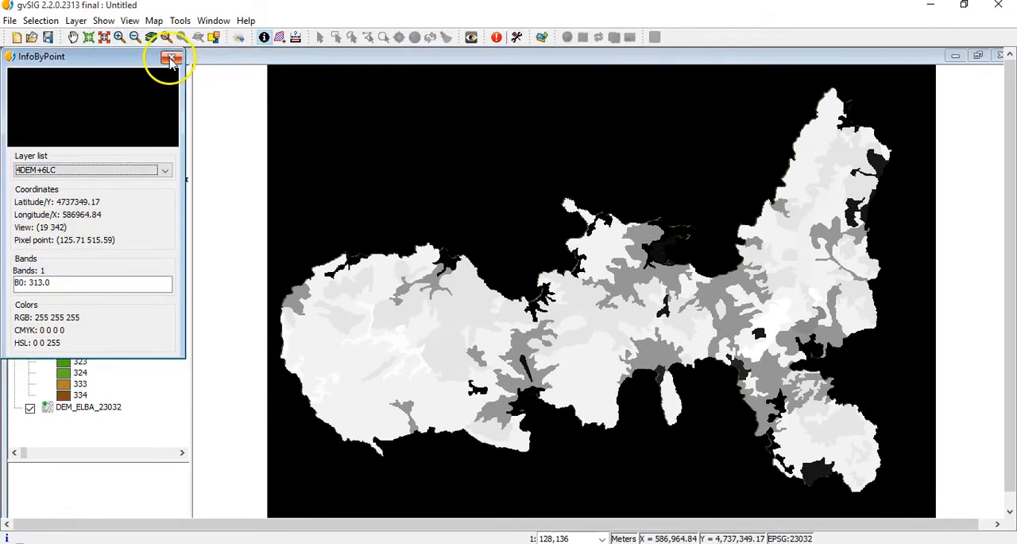
pyautogui.click(172, 57)
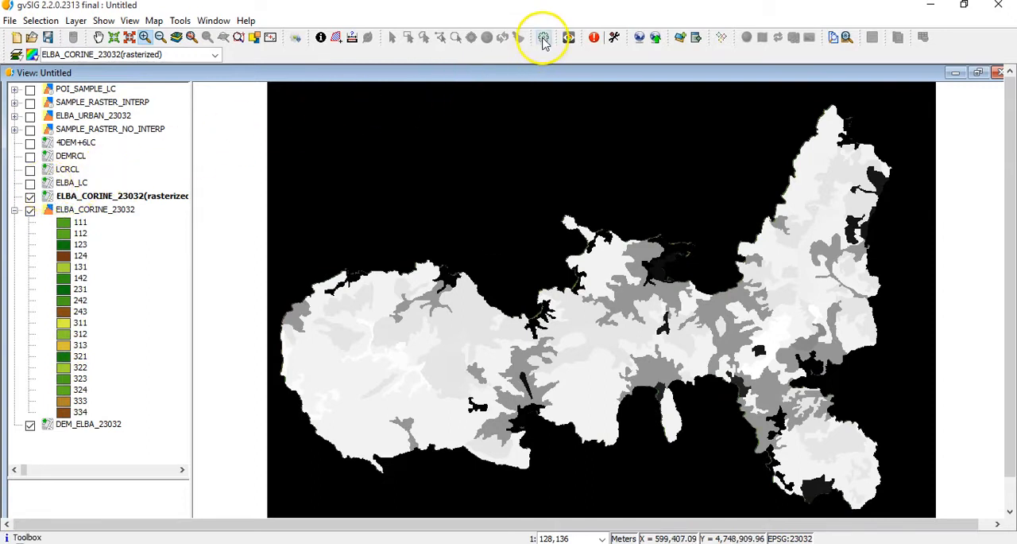
# - Find the raster Reclassify tool in the Toolbox via 'red' and launch it
pyautogui.click(543, 38)
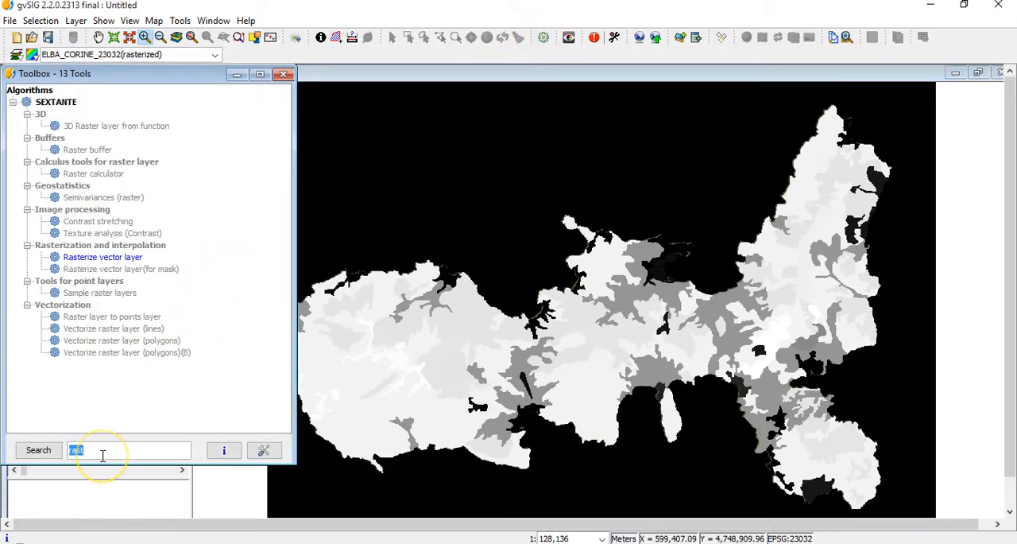
pyautogui.write('red')
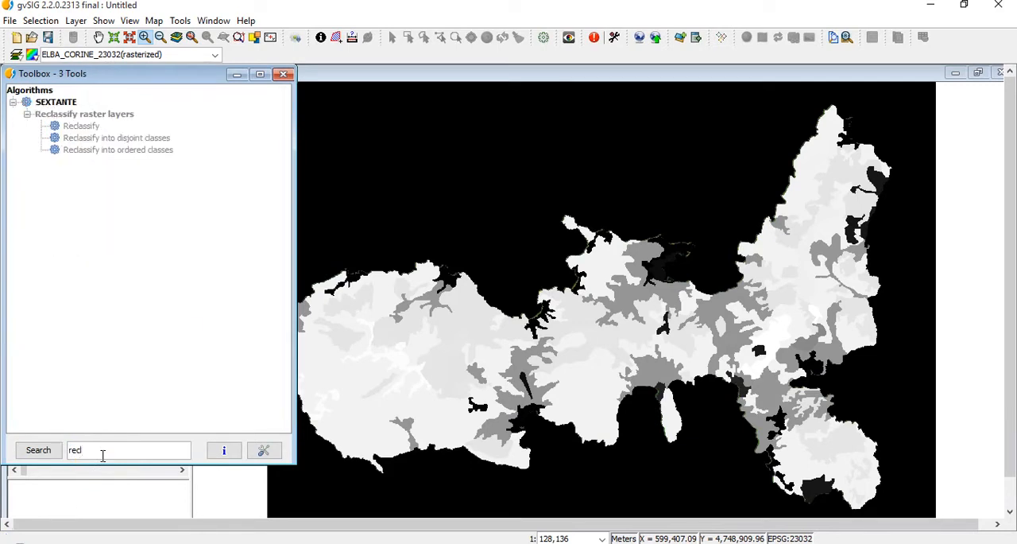
pyautogui.doubleClick(80, 126)
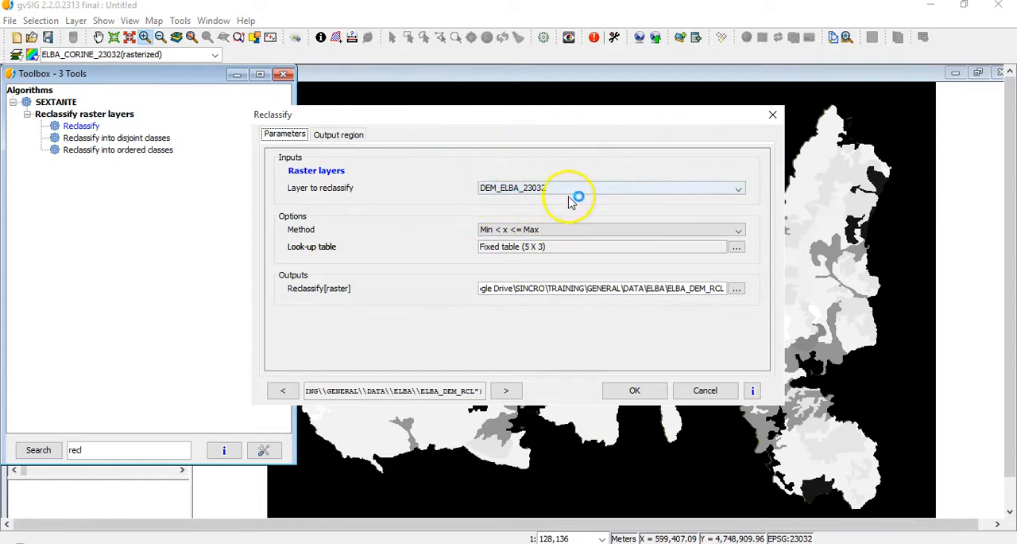
# - Choose ELBA_LC as the layer to reclassify and bring up its fixed lookup table
pyautogui.click(737, 188)
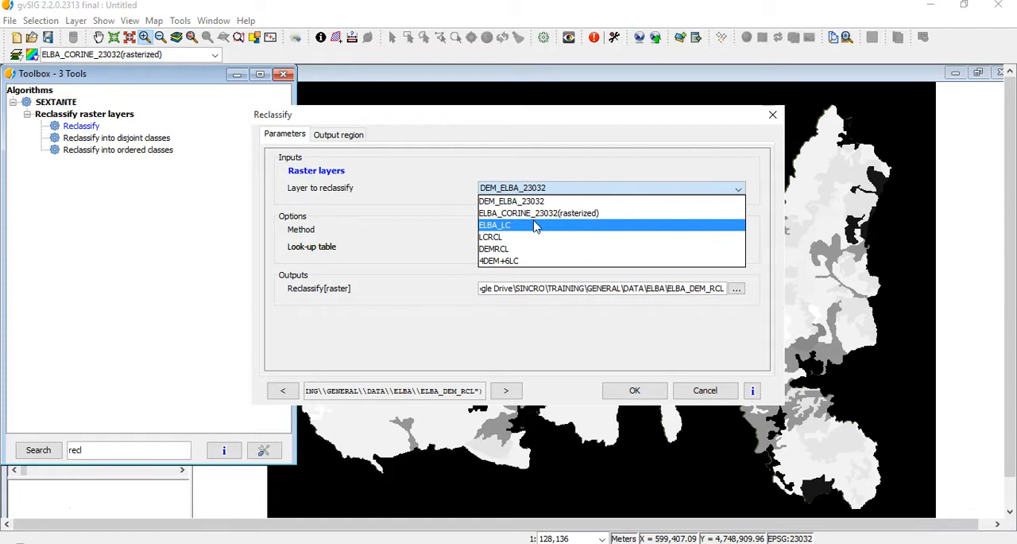
pyautogui.click(496, 226)
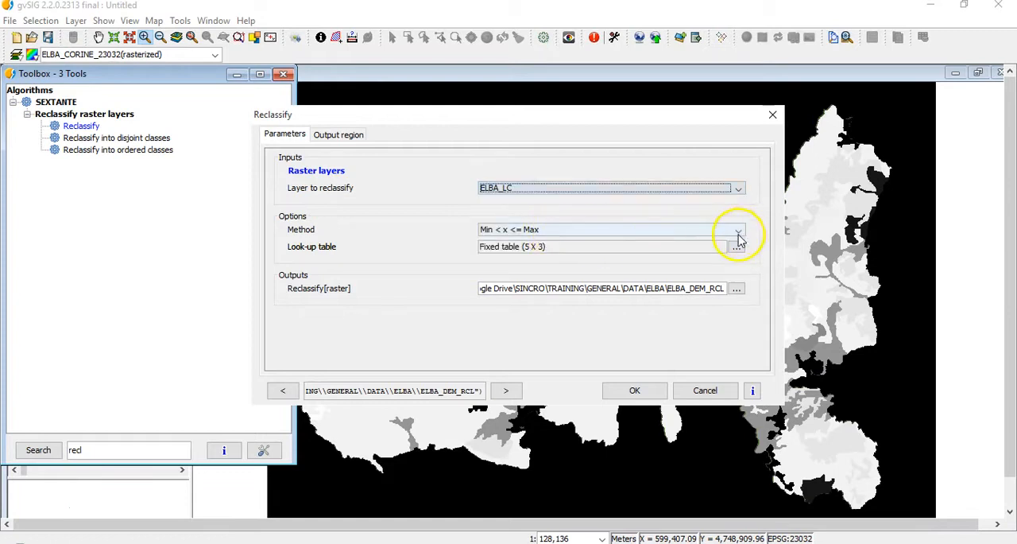
pyautogui.click(735, 245)
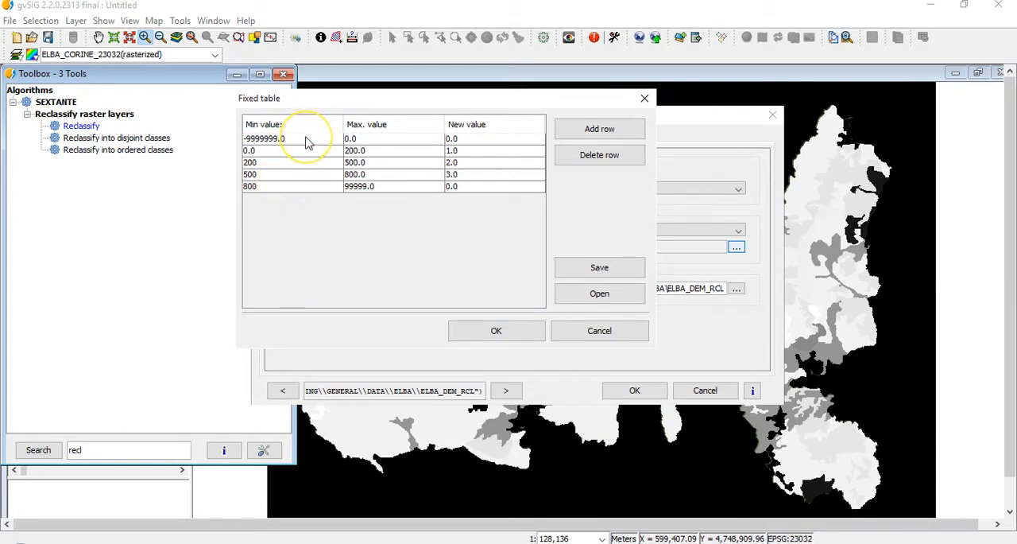
# - Rewrite the lookup rows to 100–200→1, 200–300→2 and 300–400→3
pyautogui.click(299, 138)
pyautogui.write('0')
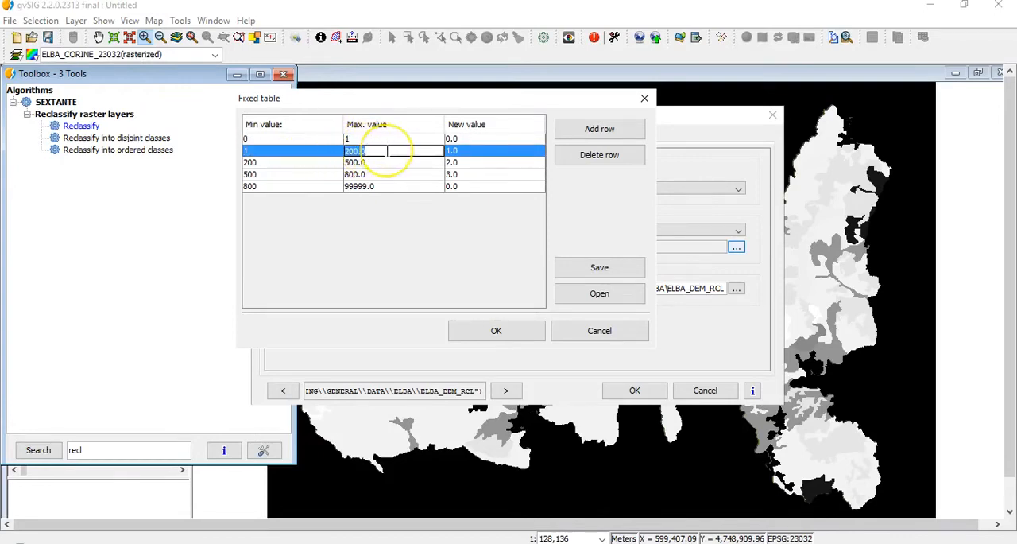
pyautogui.click(346, 138)
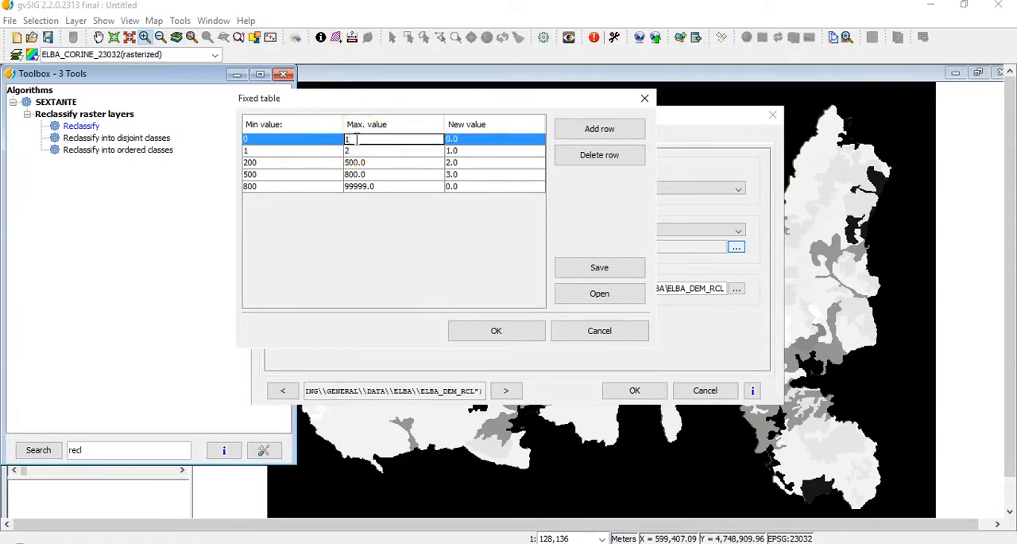
pyautogui.click(286, 138)
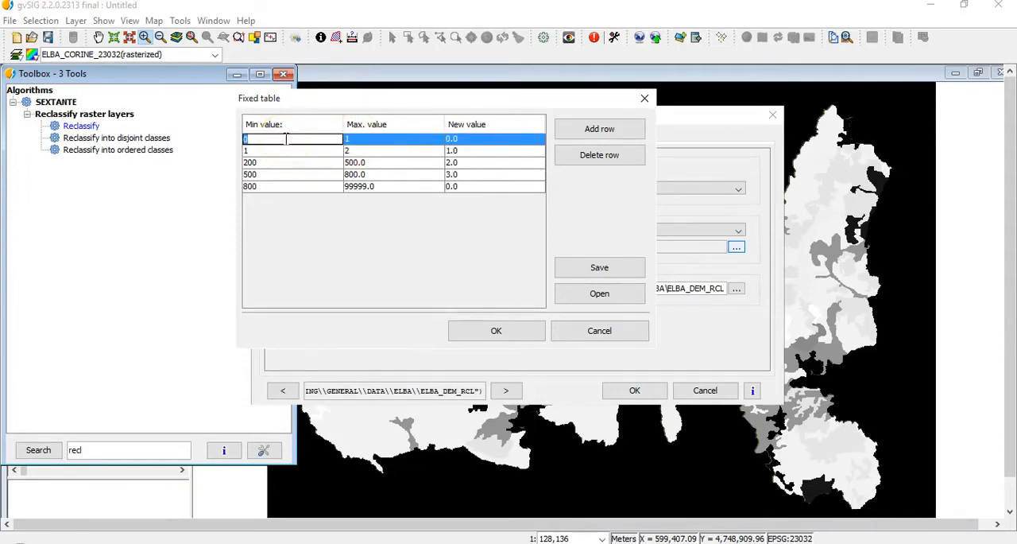
pyautogui.write('100')
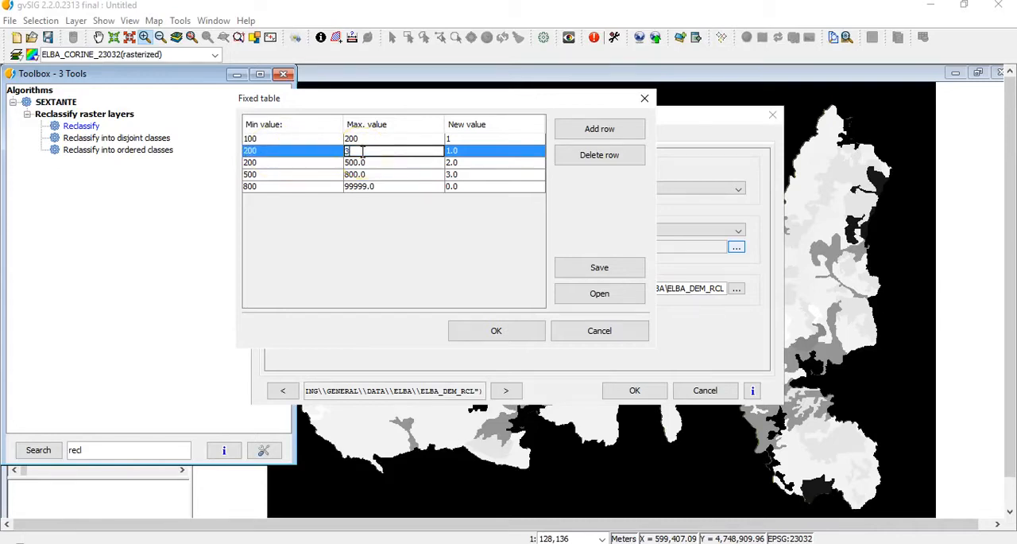
pyautogui.write('00')
pyautogui.click(392, 162)
pyautogui.write('400')
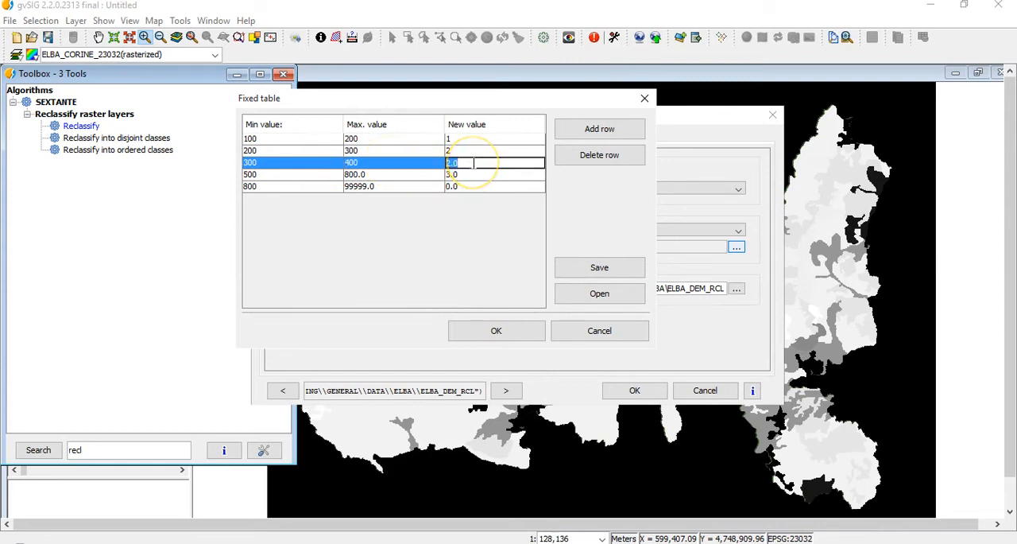
# - Delete the extra 500–800 range rows, then cancel the lookup table changes
pyautogui.click(599, 155)
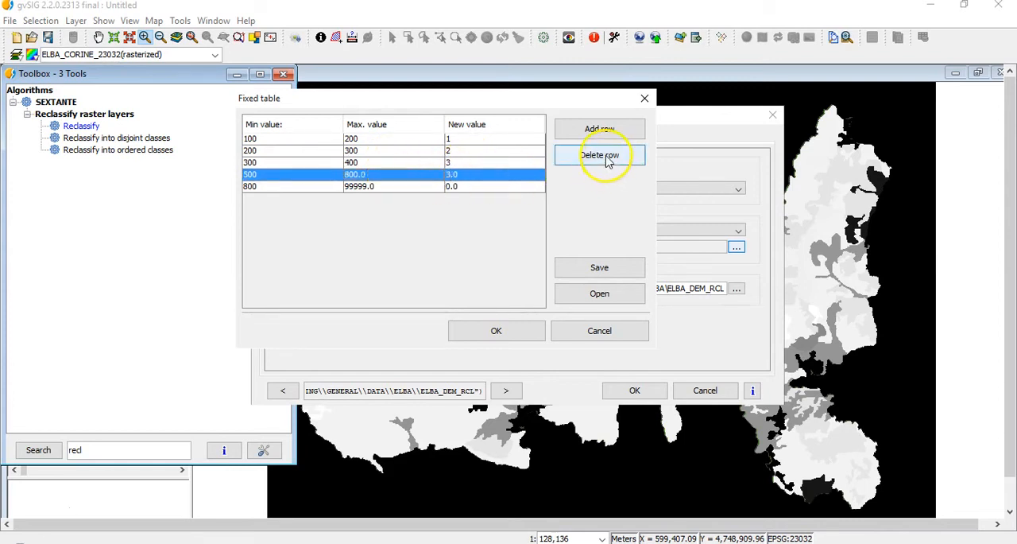
pyautogui.click(599, 155)
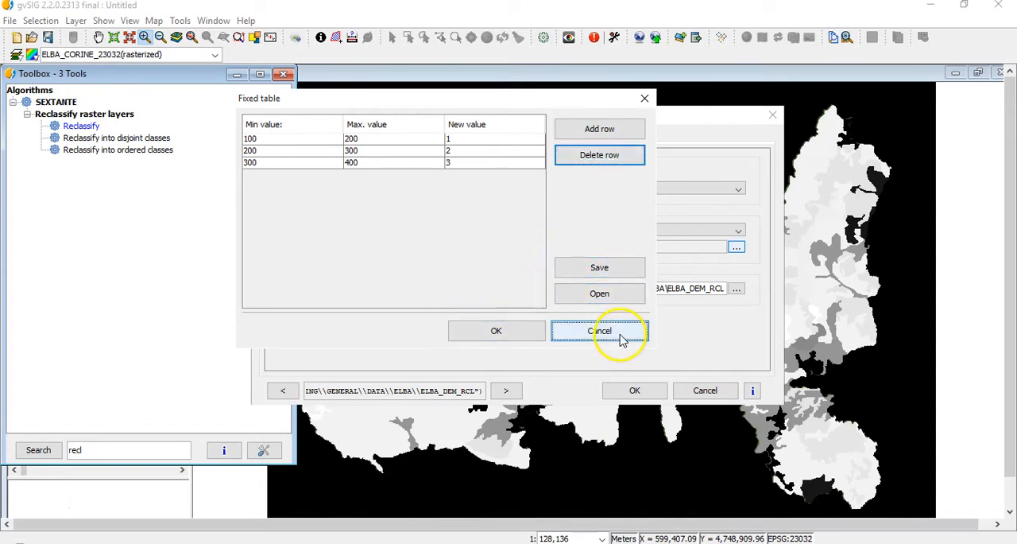
pyautogui.click(601, 331)
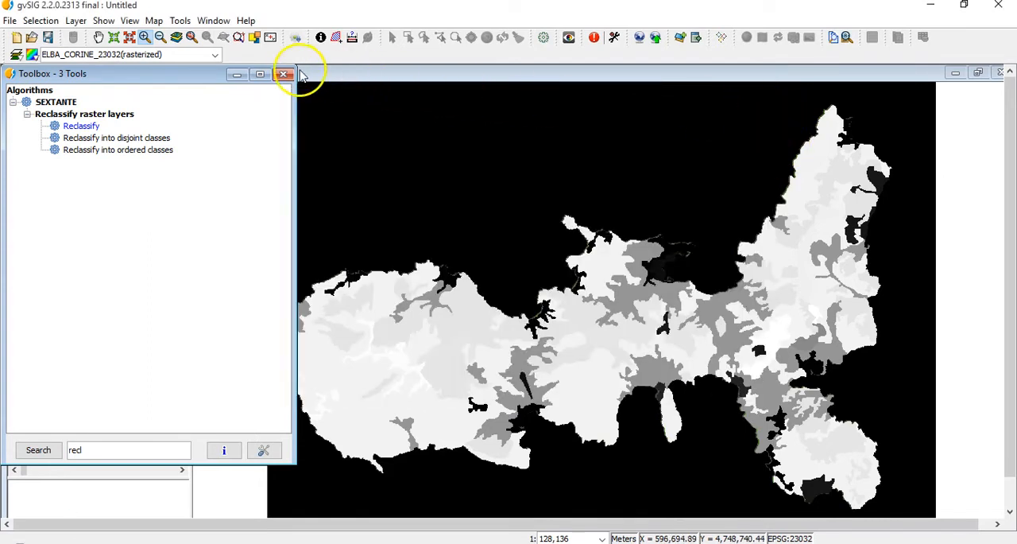
# - Close the Toolbox and show the LCRCL grouped land cover layer
pyautogui.click(283, 73)
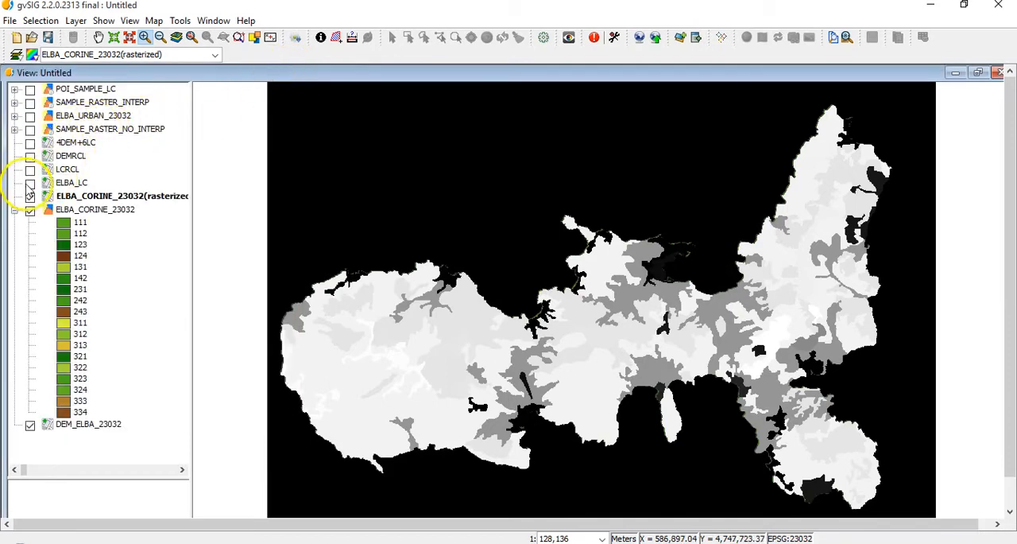
pyautogui.click(29, 170)
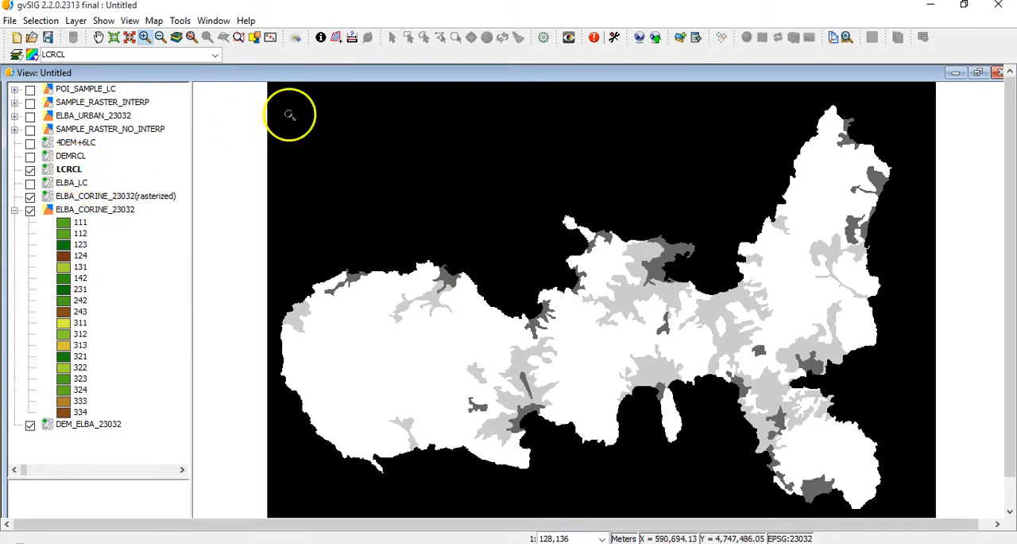
# - Query LCRCL class values at several points (5, 4, 2) and dismiss the info window
pyautogui.click(366, 324)
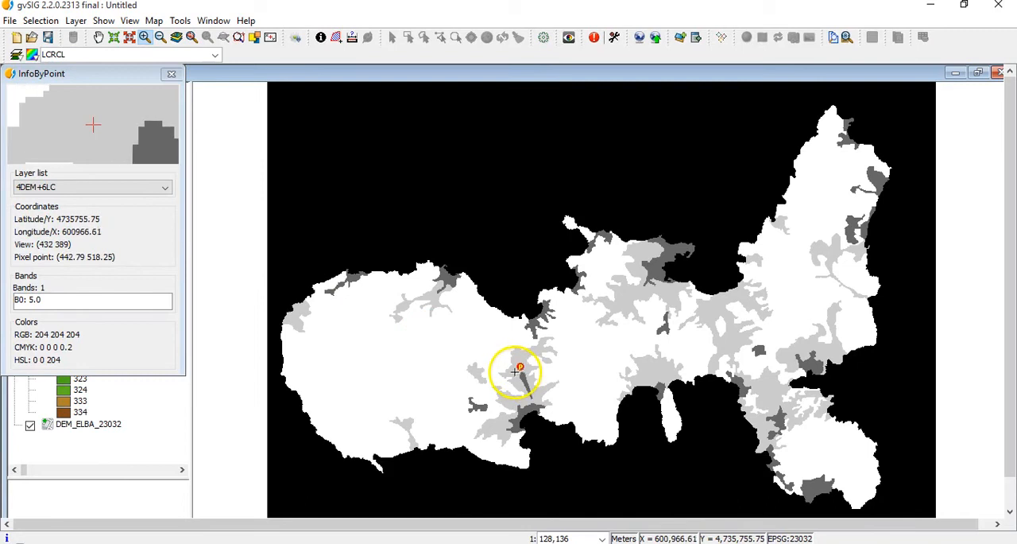
pyautogui.click(528, 378)
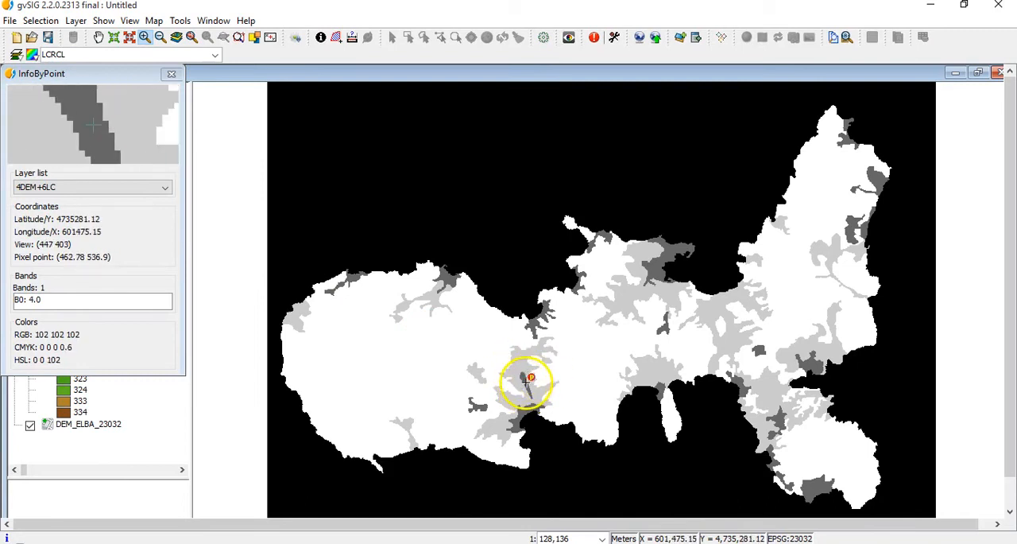
pyautogui.click(636, 374)
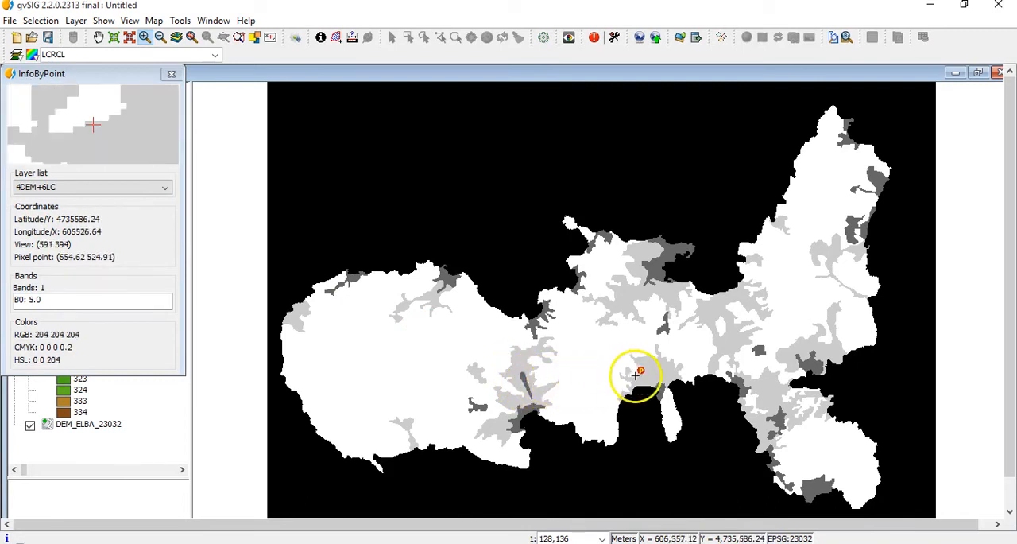
pyautogui.click(664, 388)
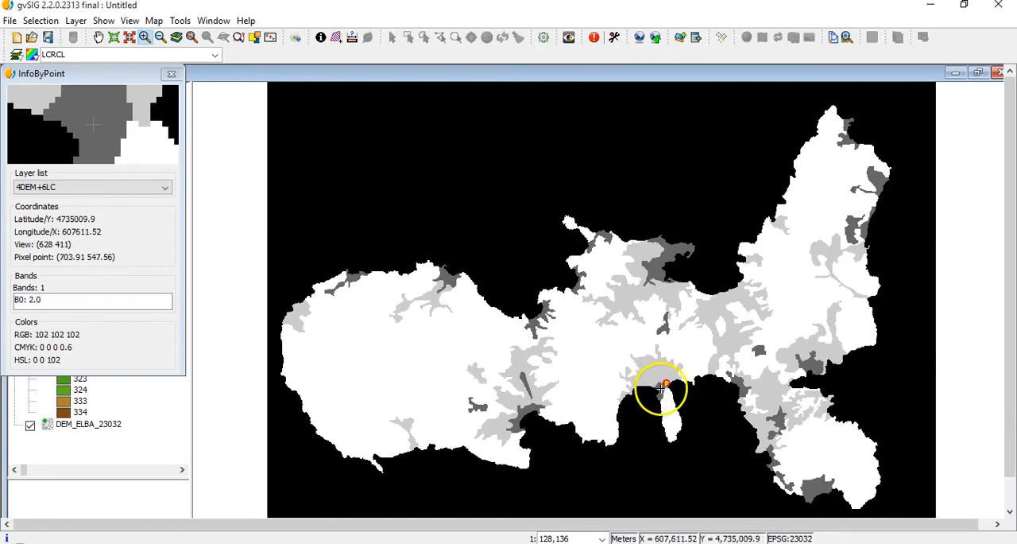
pyautogui.click(674, 394)
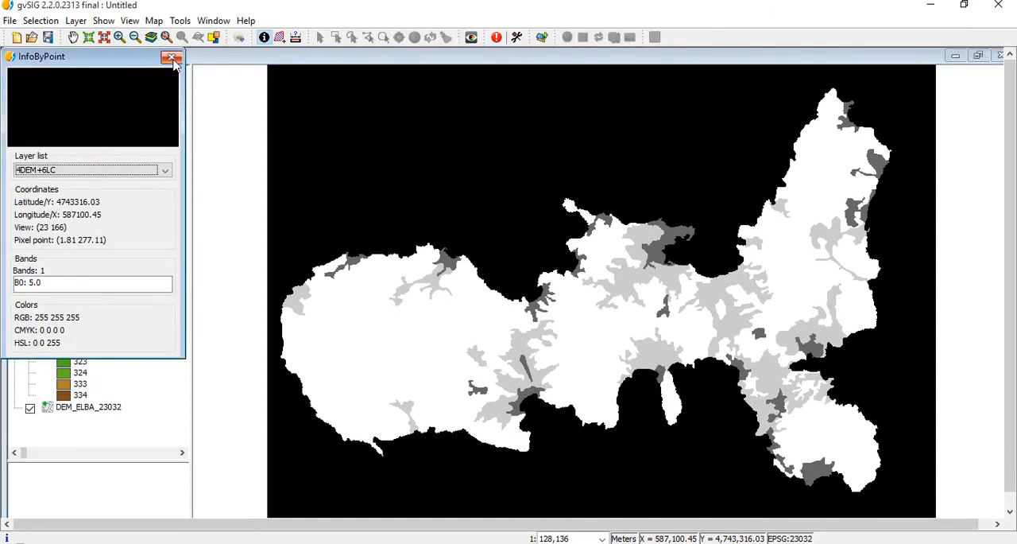
pyautogui.click(172, 59)
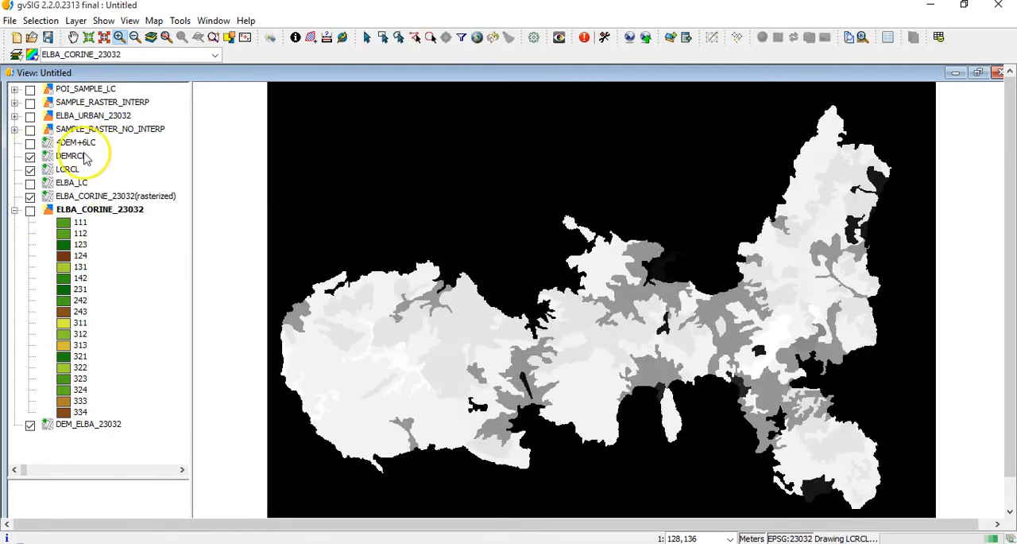
# - Hide the land cover layers and show DEMRCL so Elba draws as elevation bands
pyautogui.click(73, 156)
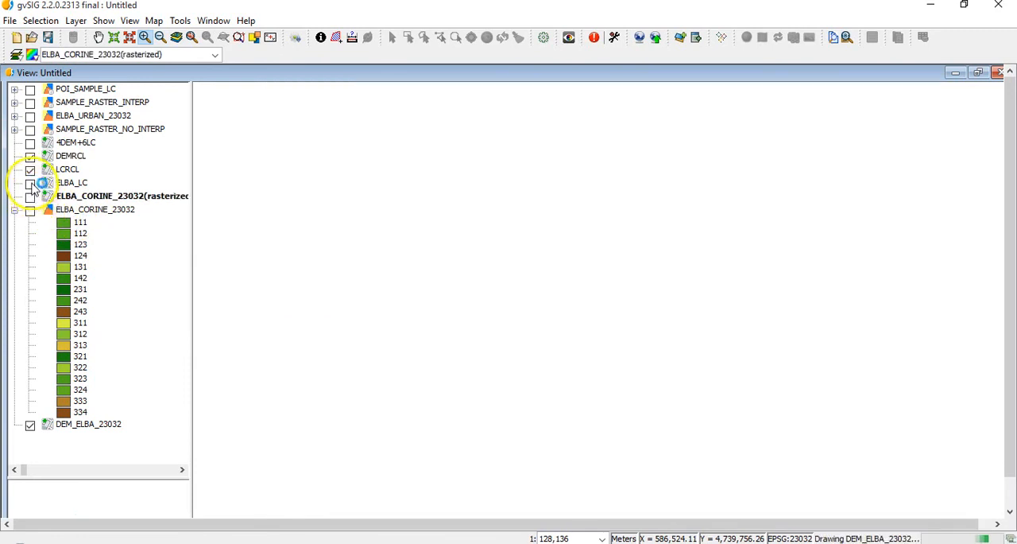
pyautogui.click(30, 155)
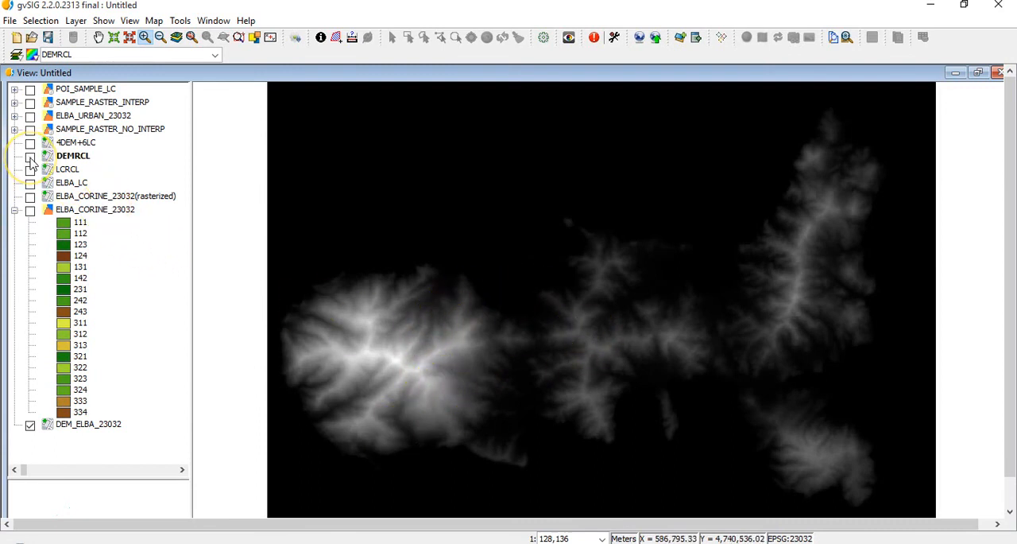
pyautogui.click(29, 156)
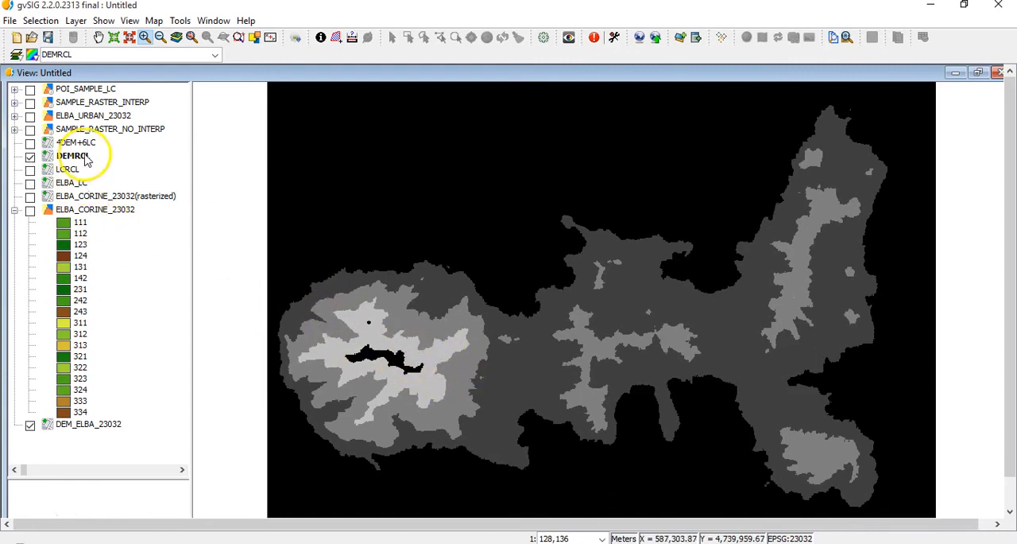
pyautogui.click(352, 274)
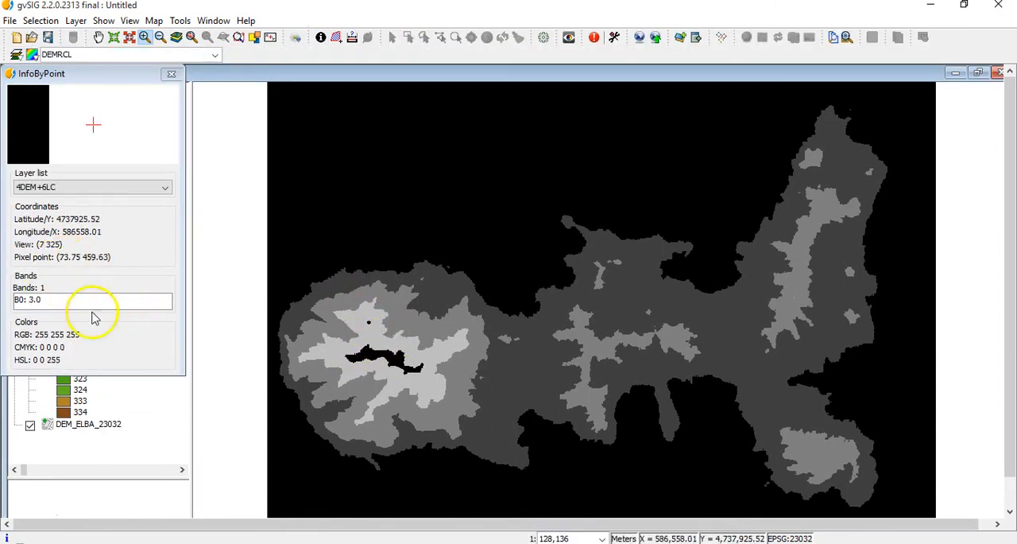
pyautogui.click(438, 352)
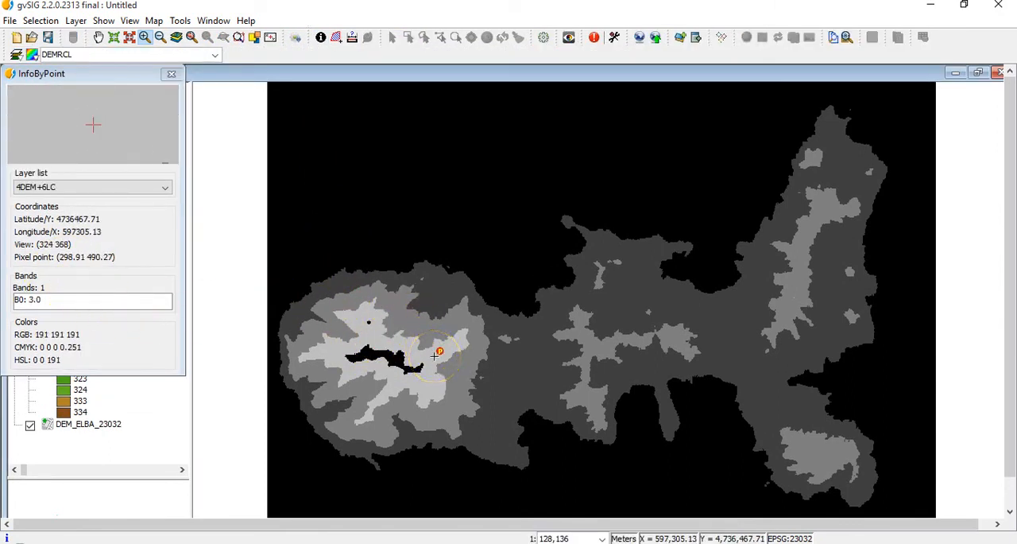
pyautogui.click(464, 353)
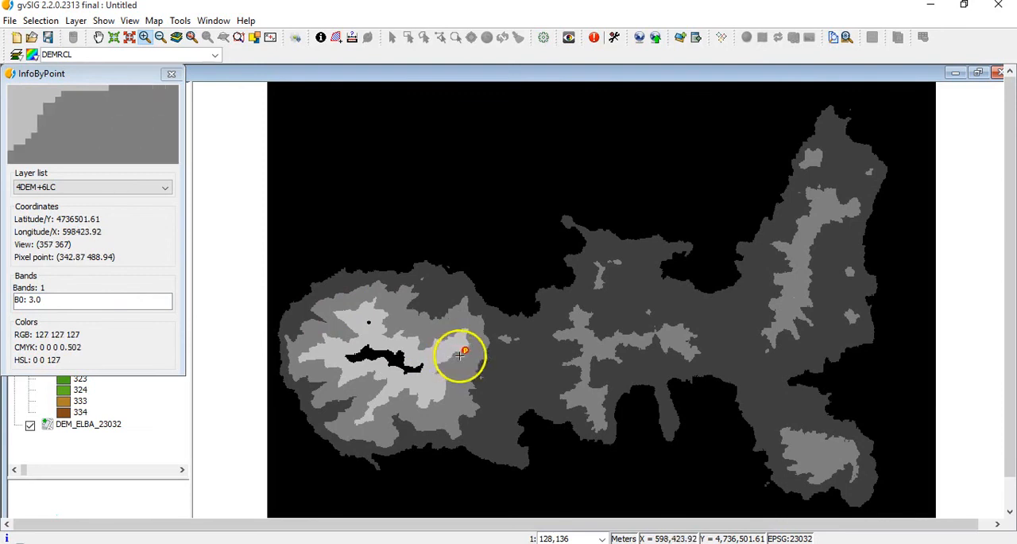
pyautogui.click(373, 353)
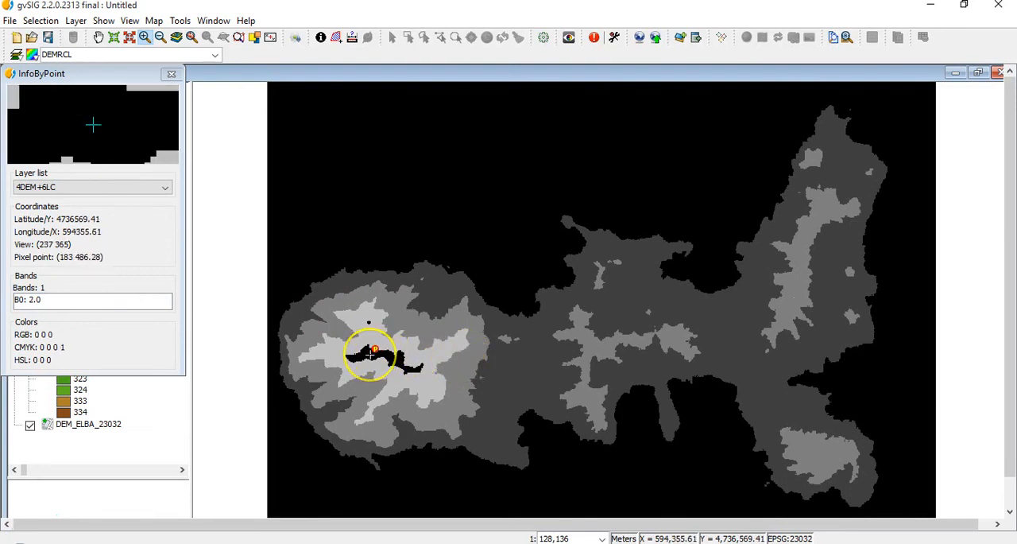
pyautogui.click(352, 301)
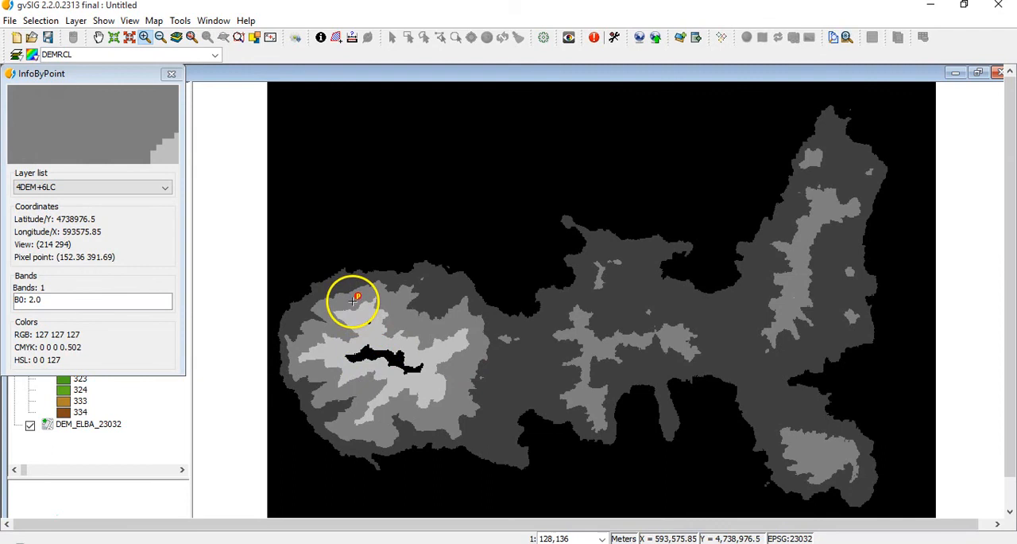
pyautogui.click(475, 300)
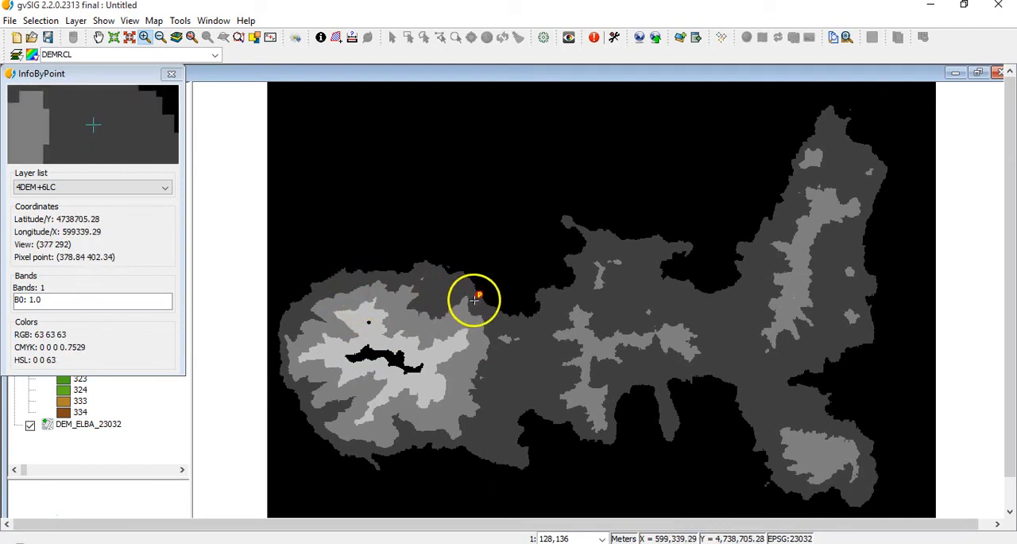
pyautogui.click(523, 358)
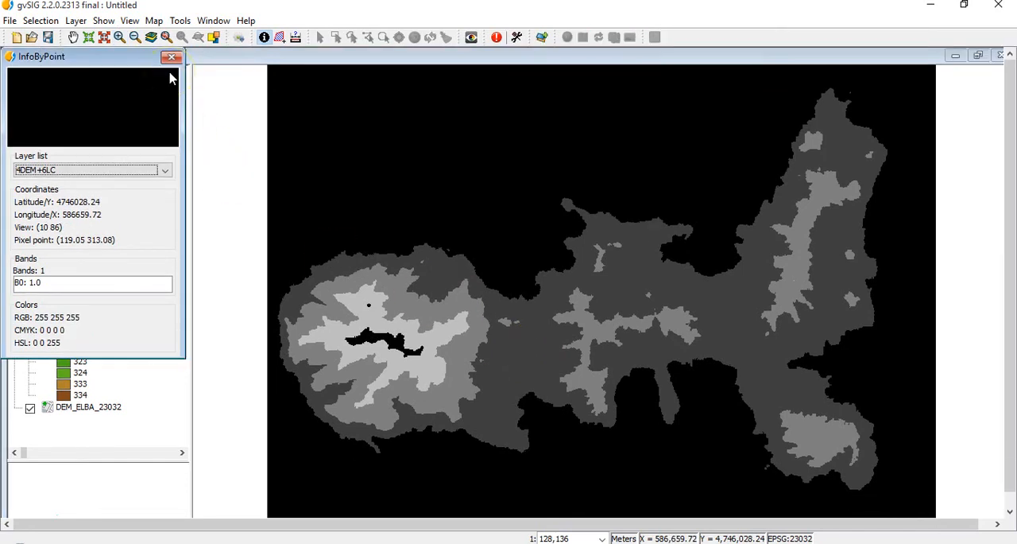
pyautogui.click(172, 58)
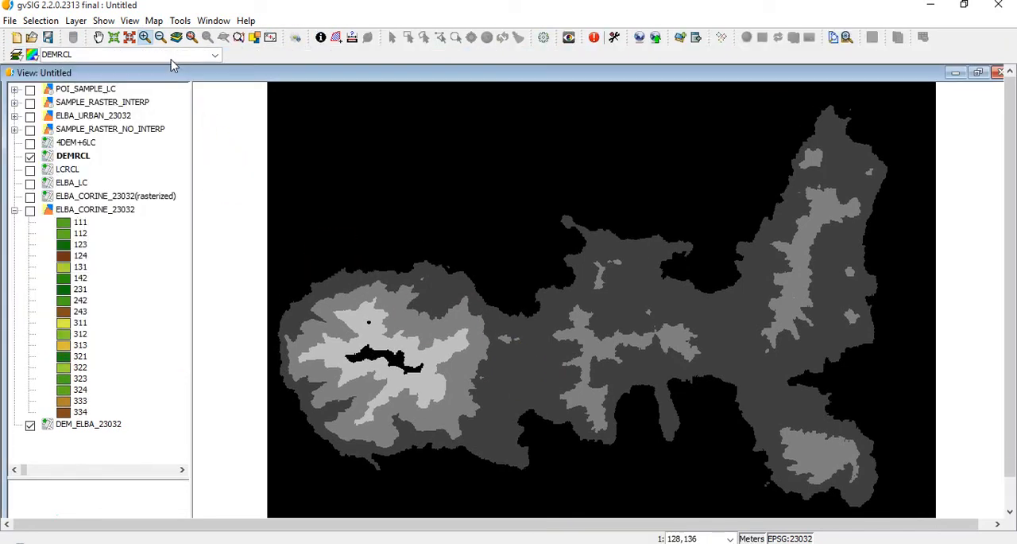